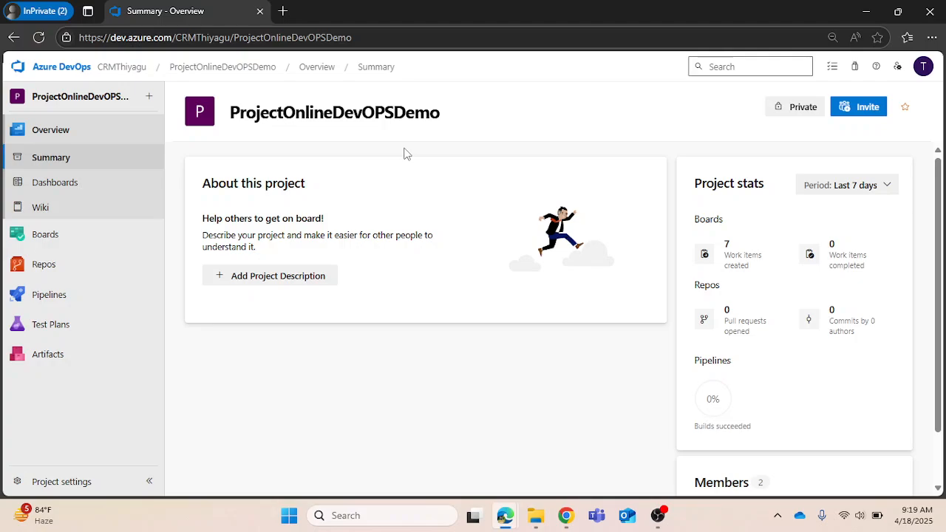
- Open the ProjectOnlineDevOPSDemo Work items list from Boards and scroll through it
{"action": "left_click", "coordinate": [45, 234]}
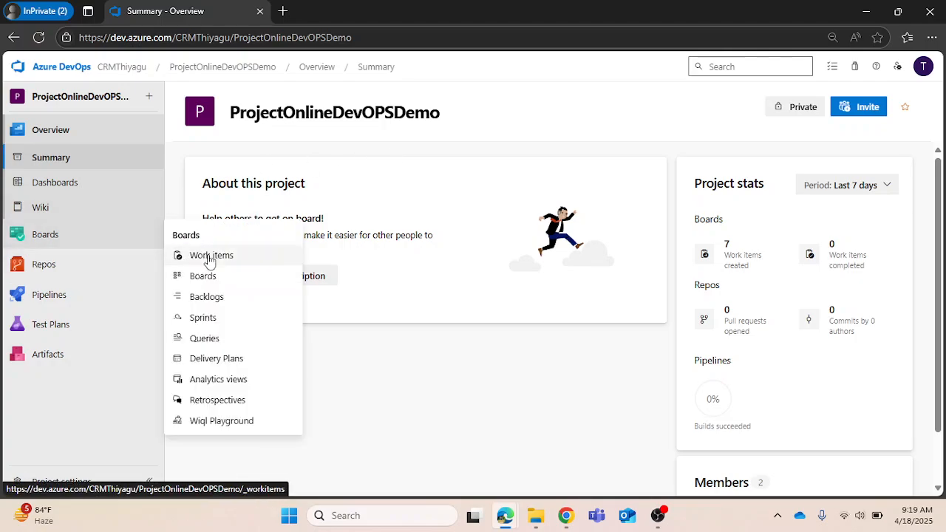
{"action": "left_click", "coordinate": [211, 255]}
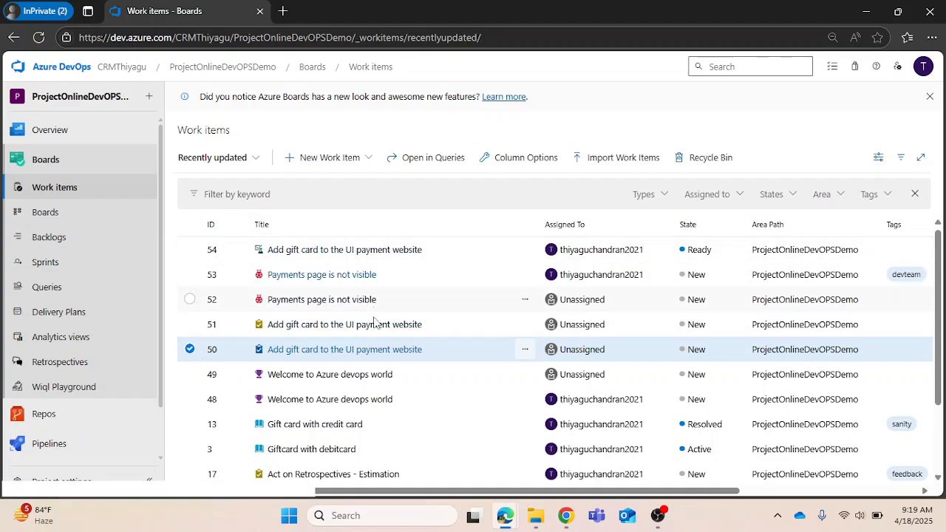
{"action": "scroll", "scroll_direction": "down", "scroll_amount": 3}
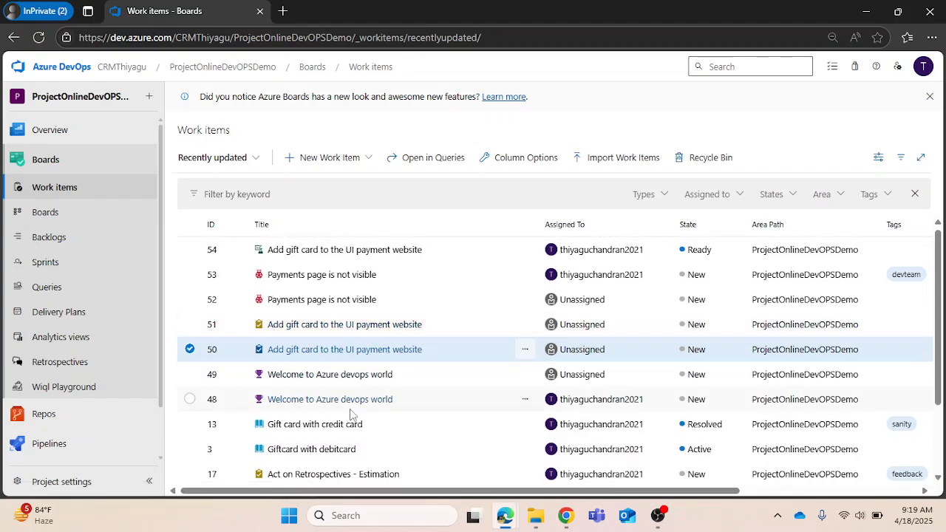
{"action": "scroll", "scroll_direction": "down", "scroll_amount": 3}
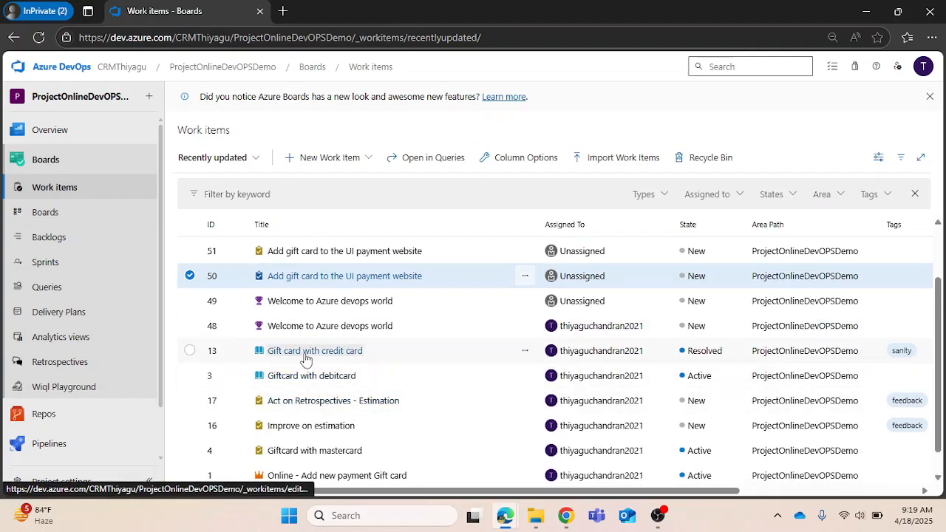
{"action": "mouse_move", "coordinate": [321, 361]}
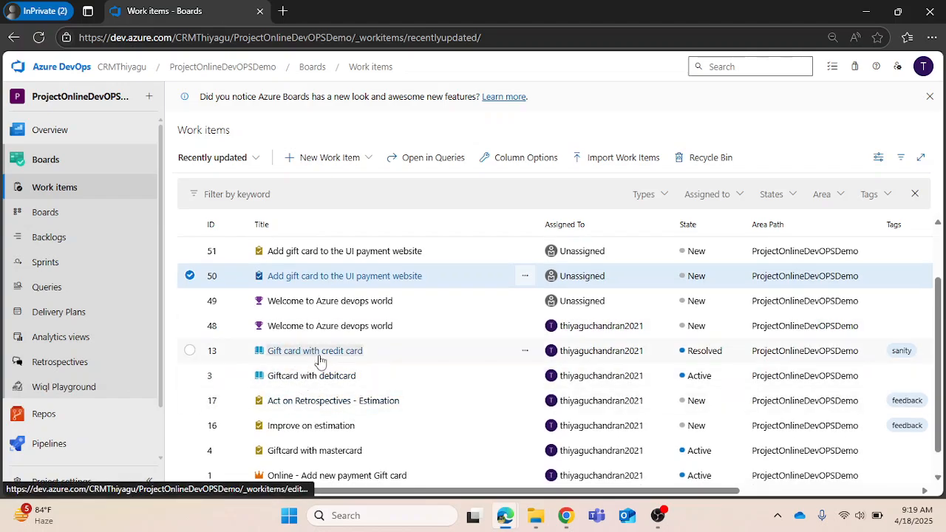
- Open User Story 13 'Gift card with credit card' and show its More actions menu
{"action": "left_click", "coordinate": [314, 351]}
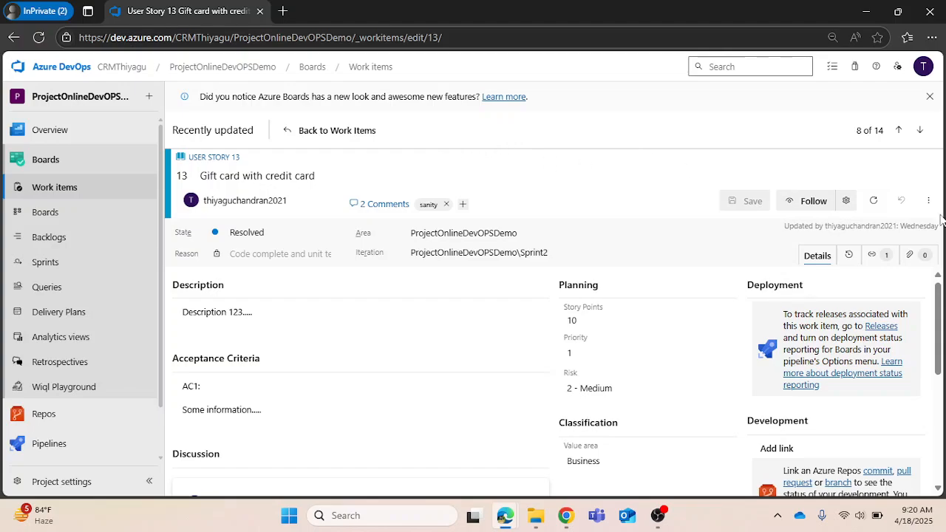
{"action": "mouse_move", "coordinate": [929, 200]}
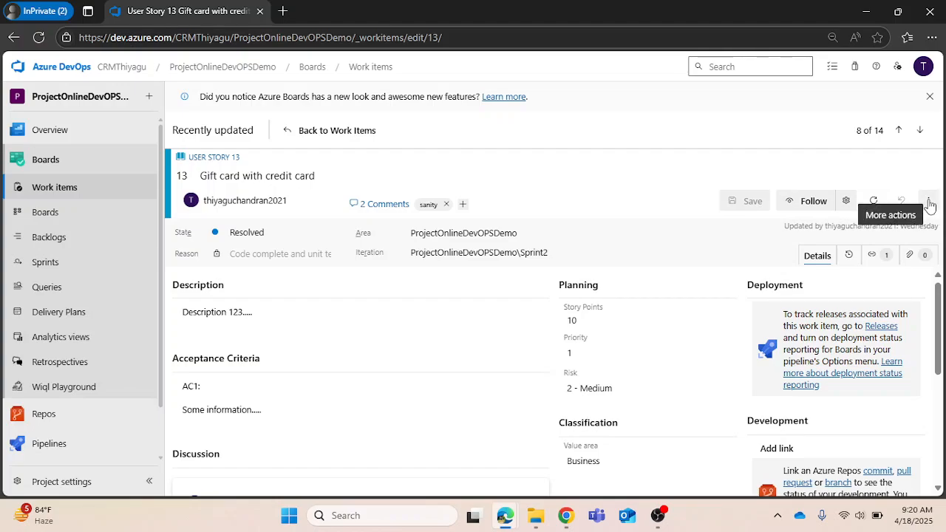
{"action": "mouse_move", "coordinate": [821, 164]}
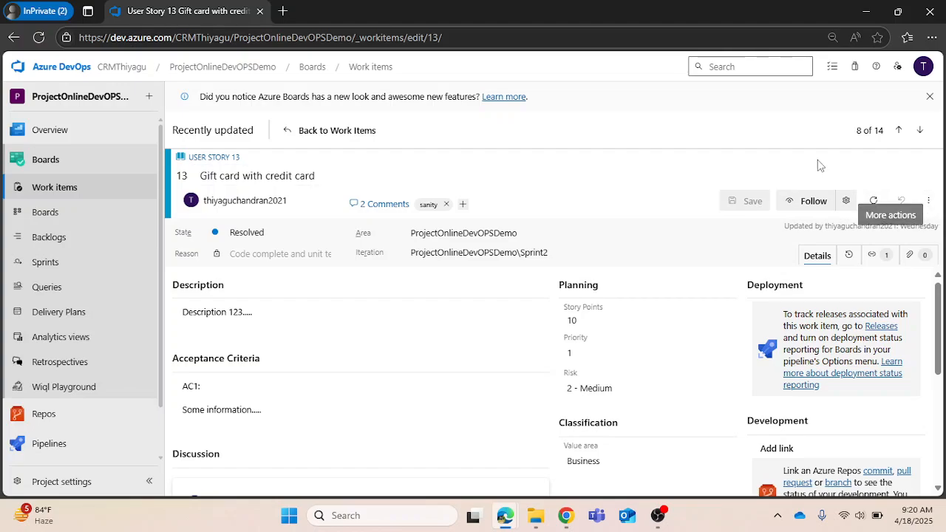
{"action": "left_click", "coordinate": [928, 200]}
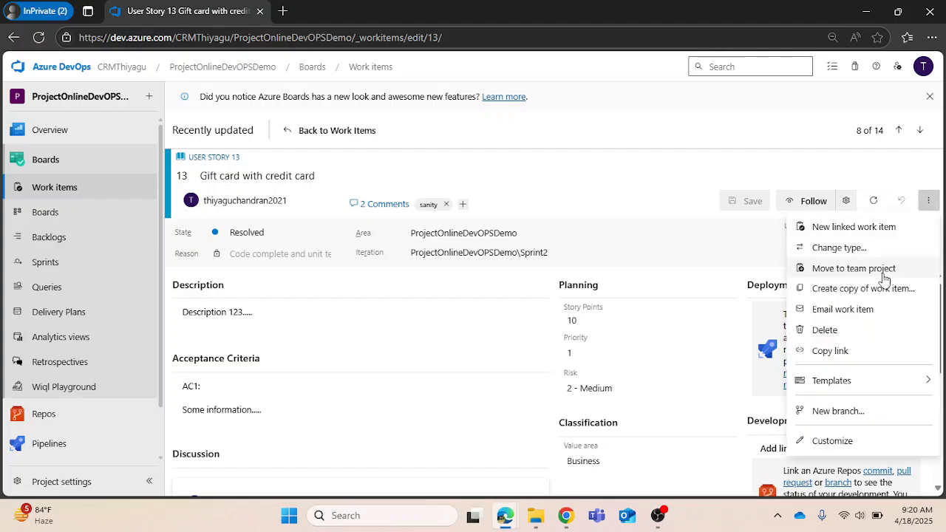
{"action": "mouse_move", "coordinate": [863, 289]}
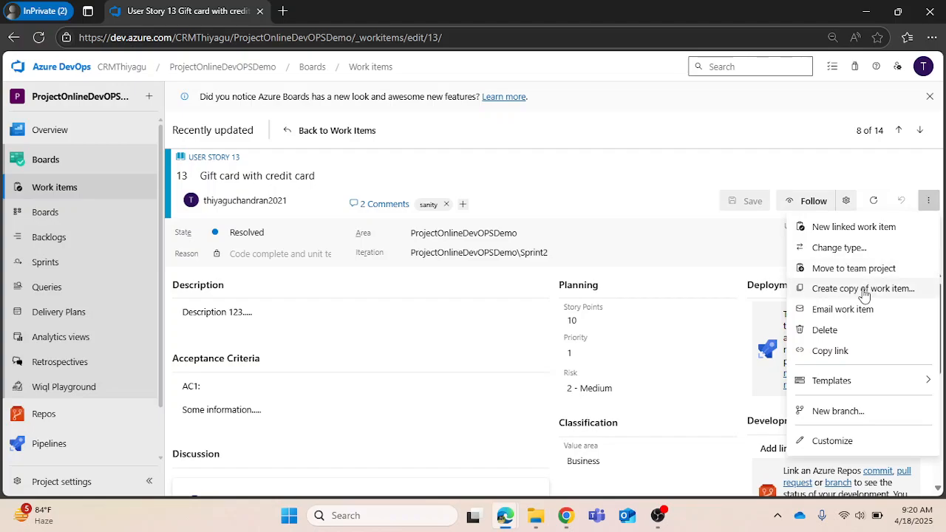
- Start copying User Story 13 into ProjectOnlineDevOPSDemo with work item type Feature
{"action": "left_click", "coordinate": [855, 288]}
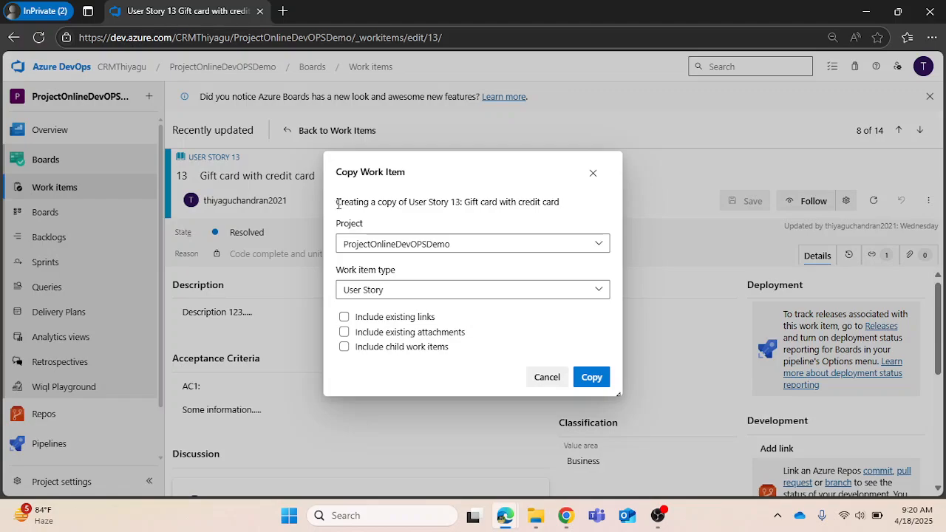
{"action": "mouse_move", "coordinate": [460, 250]}
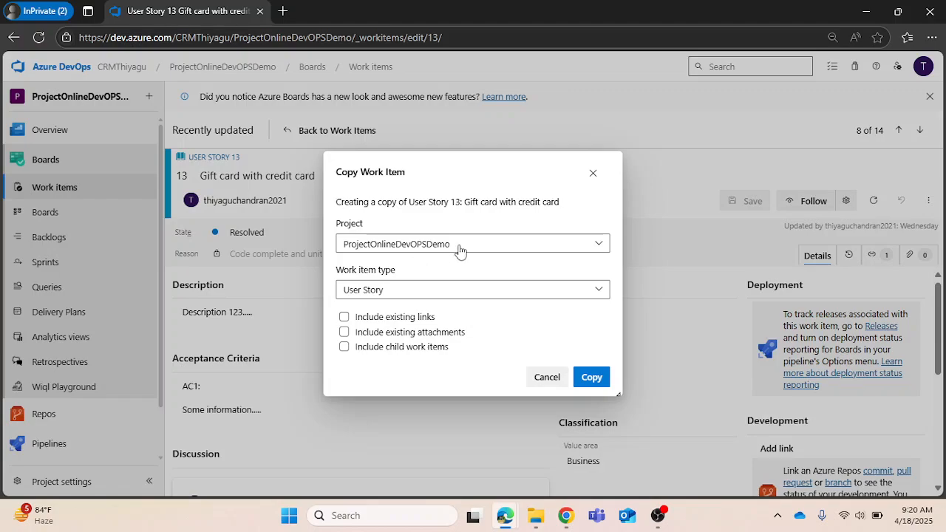
{"action": "left_click", "coordinate": [472, 244]}
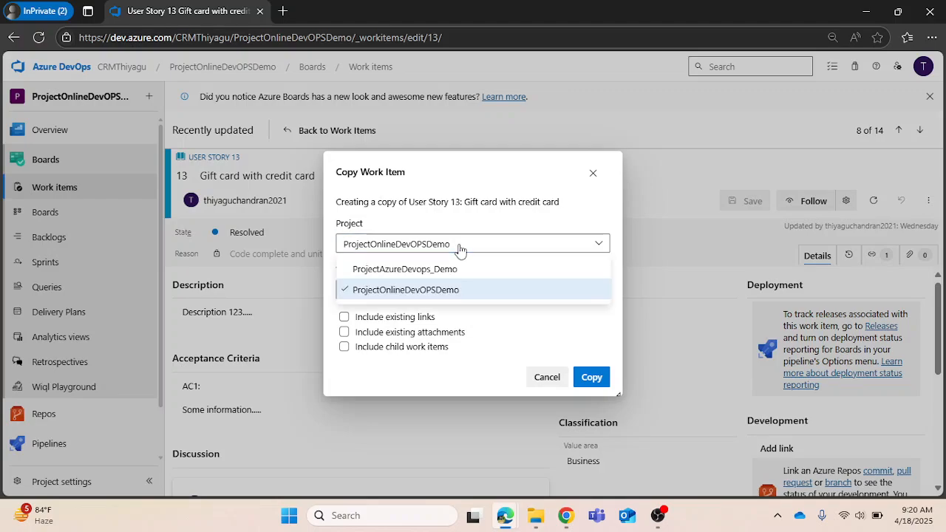
{"action": "left_click", "coordinate": [399, 290]}
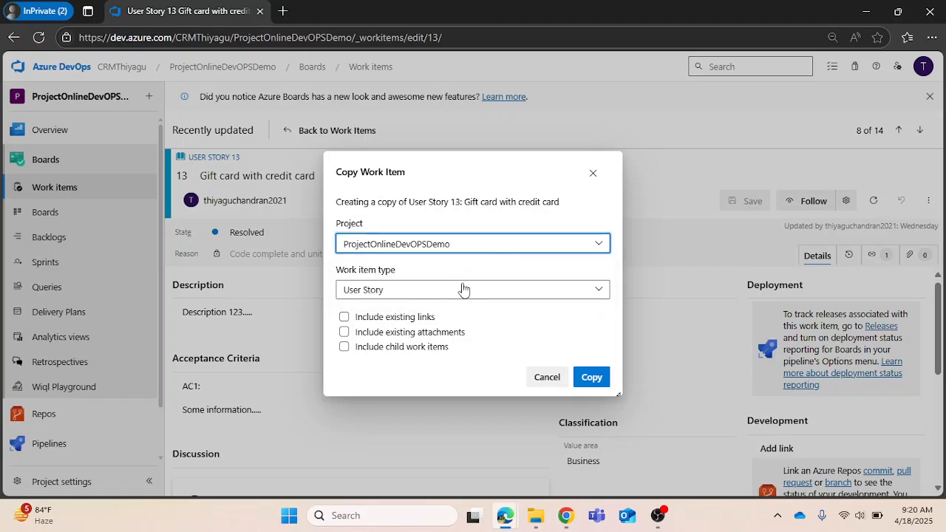
{"action": "left_click", "coordinate": [473, 289]}
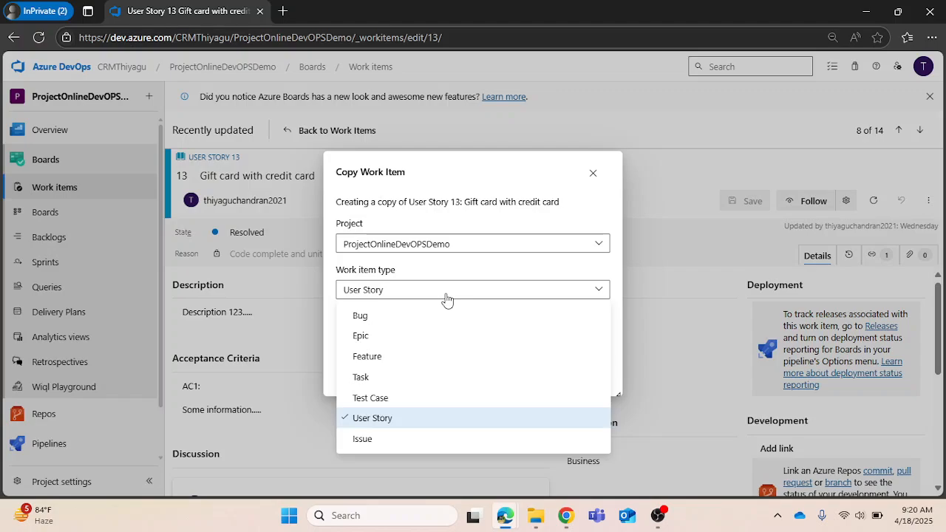
{"action": "mouse_move", "coordinate": [392, 357]}
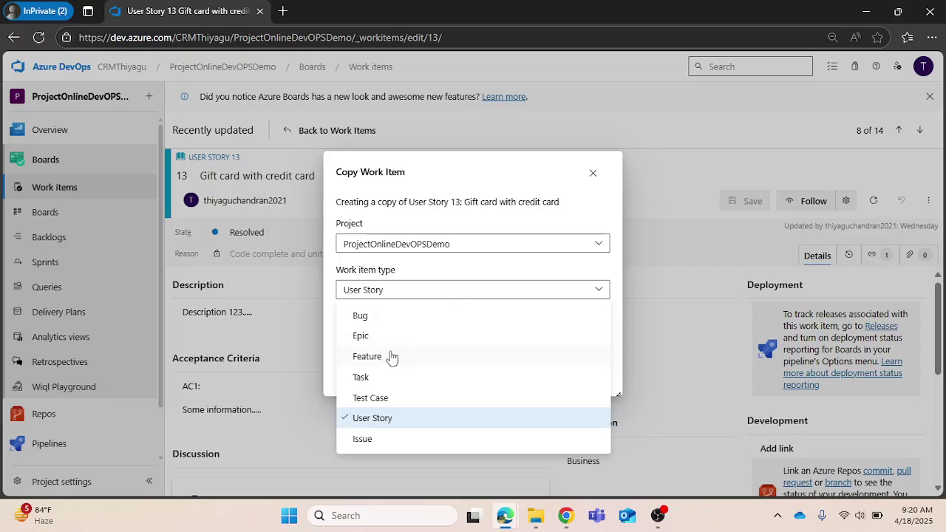
{"action": "mouse_move", "coordinate": [377, 363]}
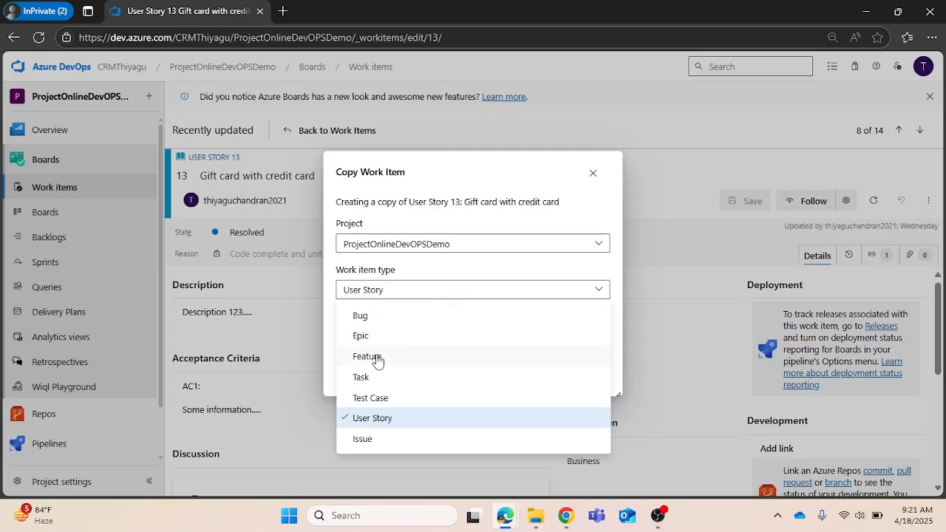
{"action": "left_click", "coordinate": [368, 356]}
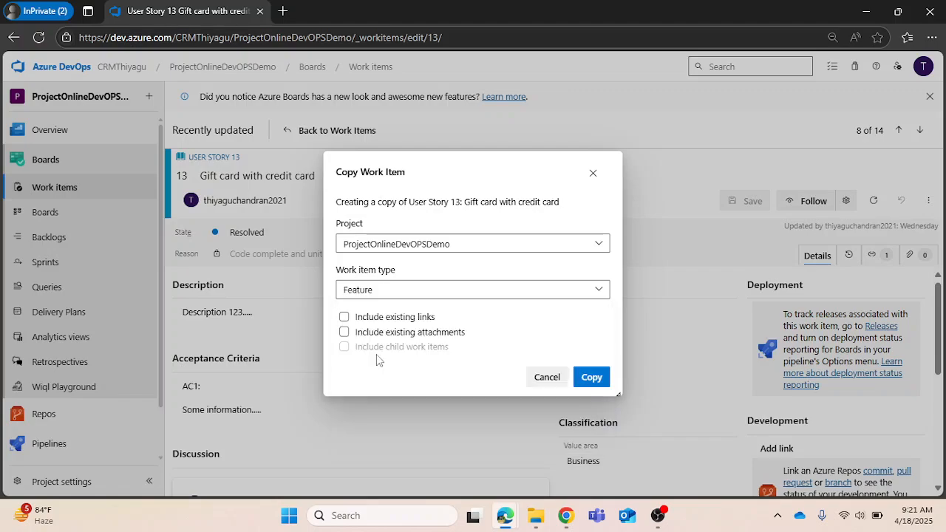
{"action": "mouse_move", "coordinate": [434, 306]}
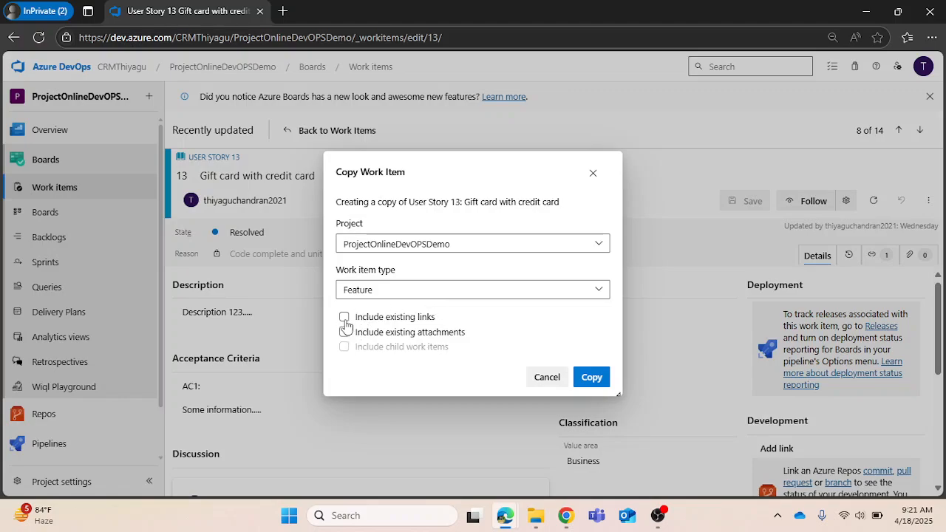
{"action": "mouse_move", "coordinate": [365, 329]}
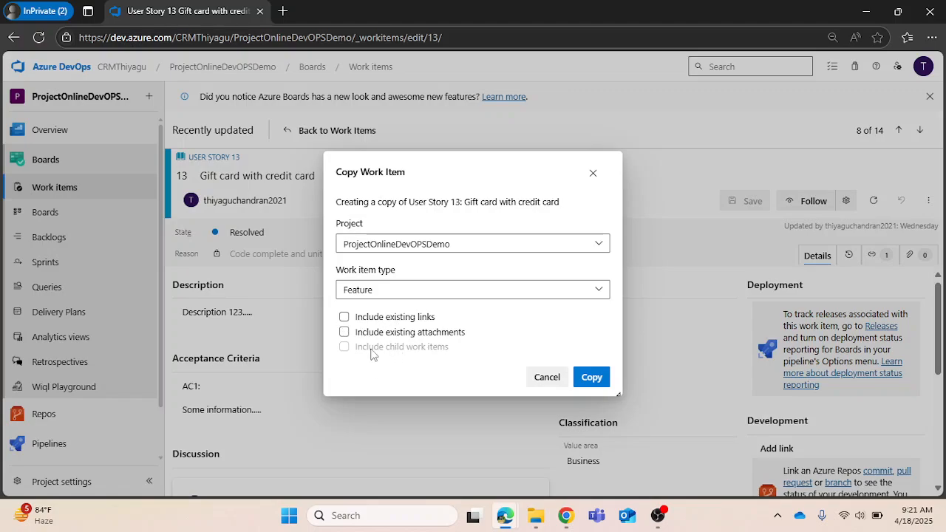
{"action": "mouse_move", "coordinate": [471, 325]}
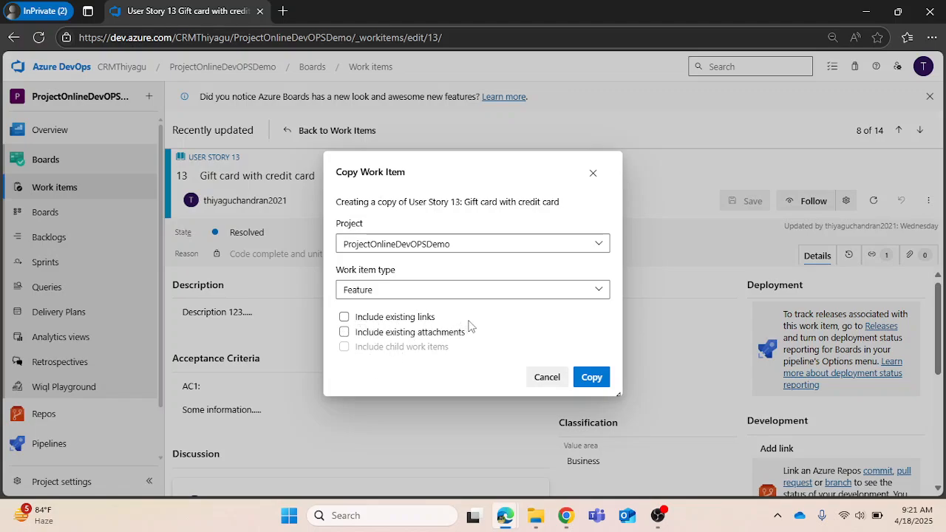
{"action": "mouse_move", "coordinate": [491, 320]}
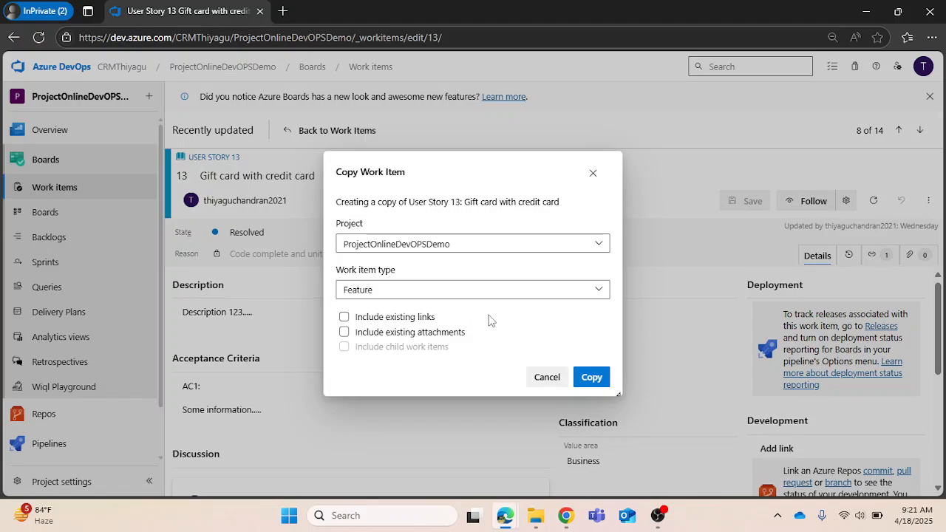
- Cancel the copy and view Story 13's links, showing the Affects link to item 3
{"action": "left_click", "coordinate": [546, 377]}
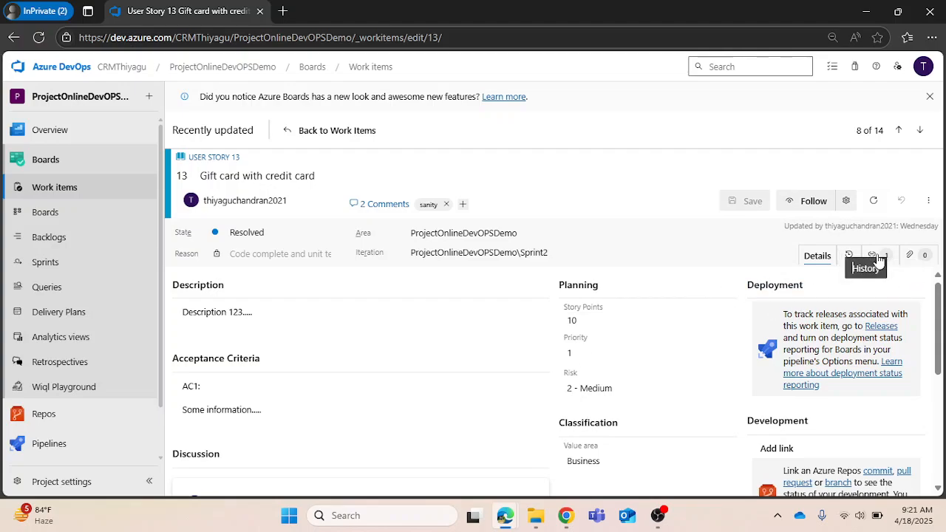
{"action": "left_click", "coordinate": [872, 255]}
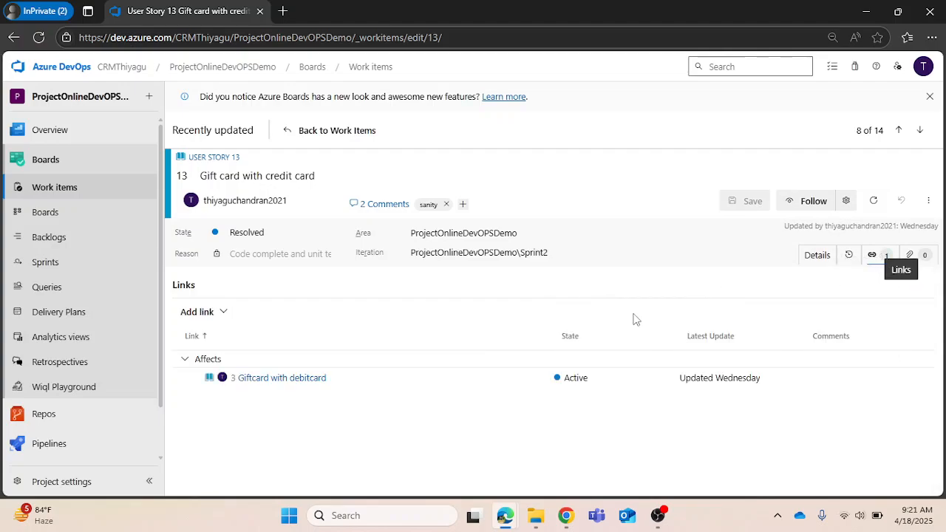
{"action": "mouse_move", "coordinate": [281, 405]}
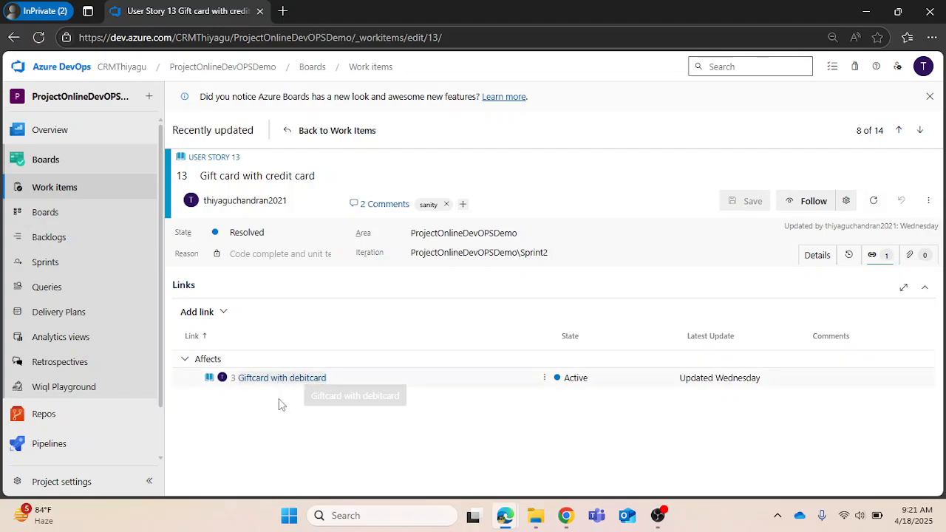
{"action": "mouse_move", "coordinate": [297, 426]}
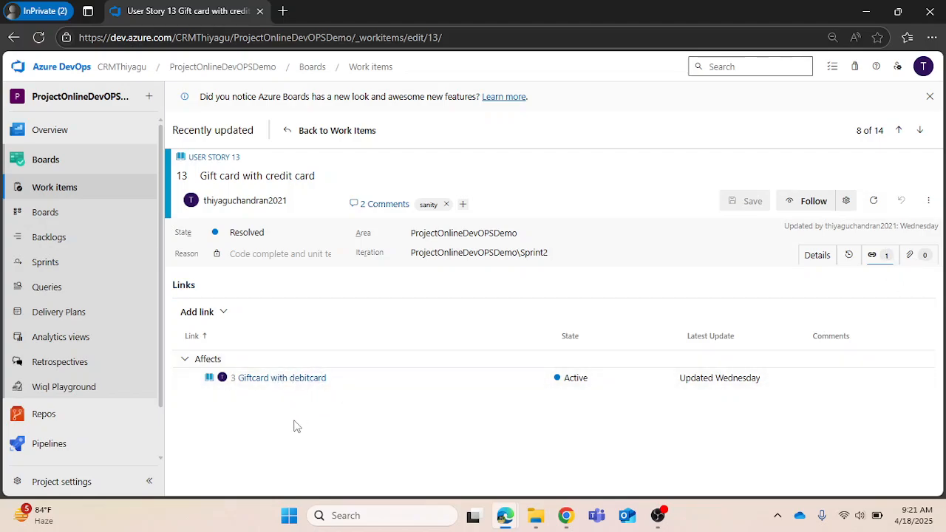
{"action": "mouse_move", "coordinate": [942, 210]}
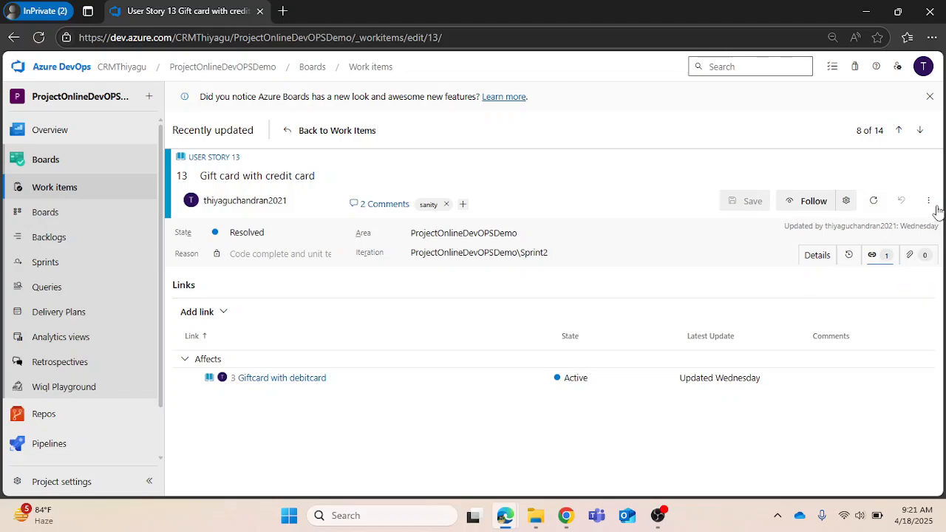
{"action": "mouse_move", "coordinate": [377, 419]}
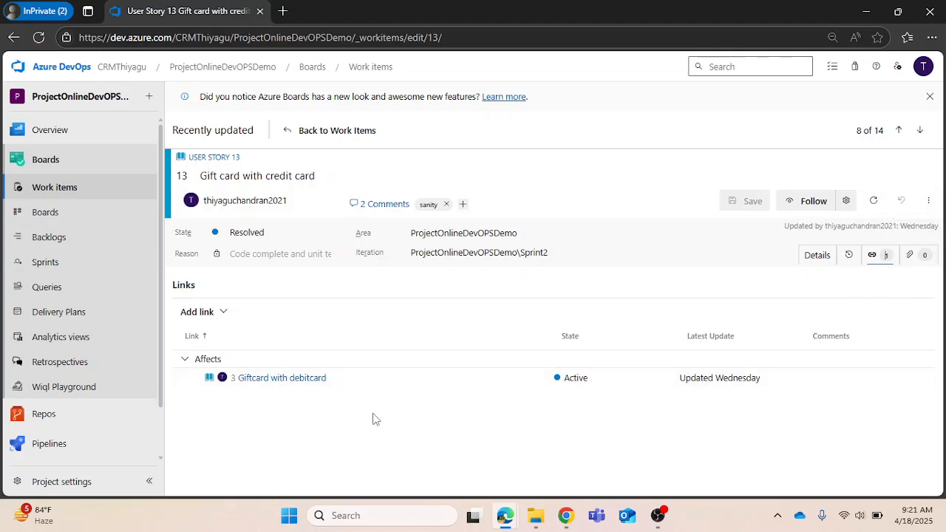
{"action": "mouse_move", "coordinate": [929, 201]}
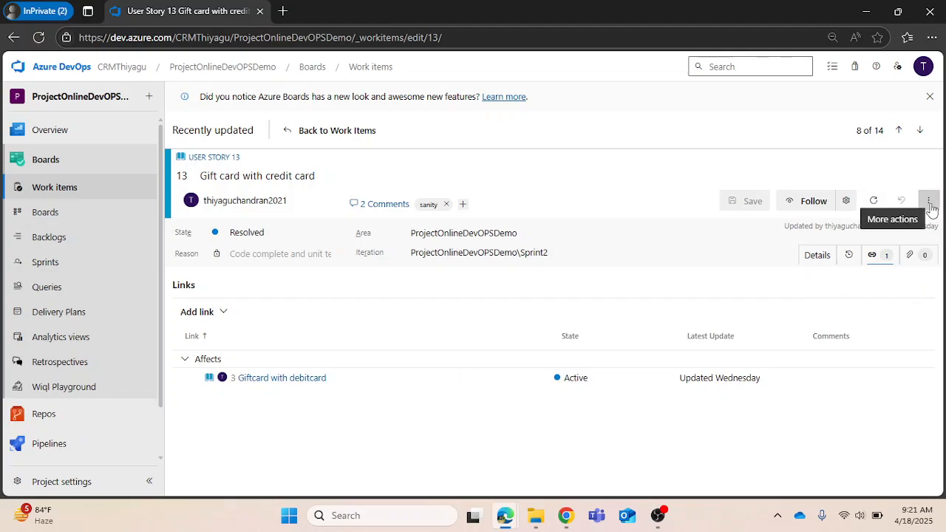
- Reopen Create copy for User Story 13, keeping ProjectOnlineDevOPSDemo and the User Story type
{"action": "left_click", "coordinate": [930, 201]}
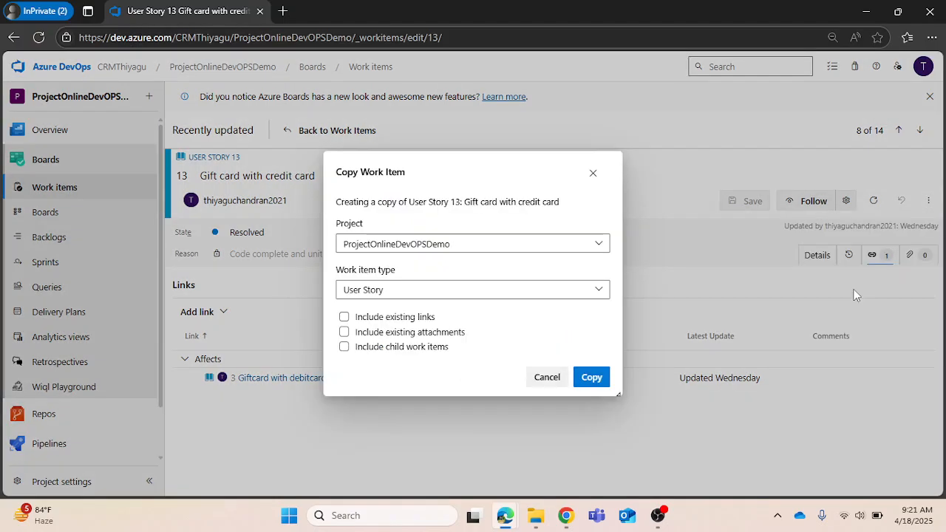
{"action": "mouse_move", "coordinate": [467, 354]}
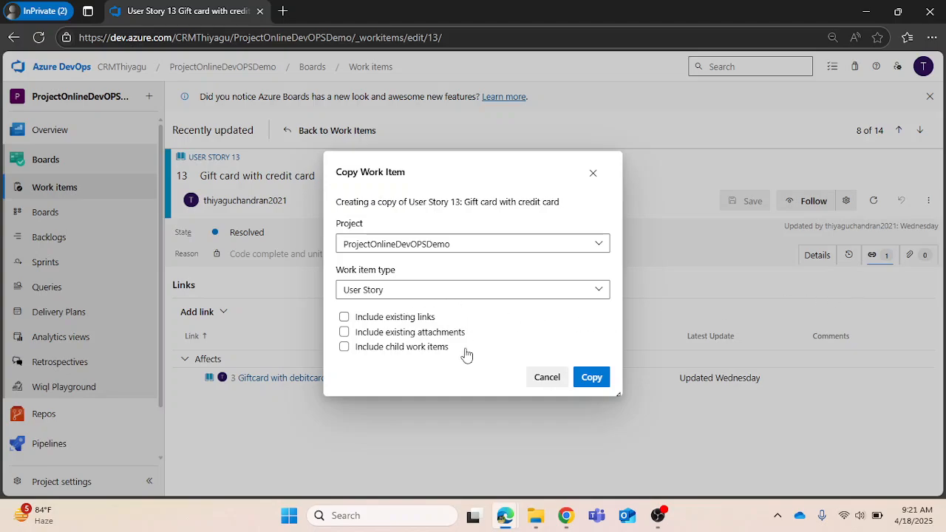
{"action": "mouse_move", "coordinate": [348, 314]}
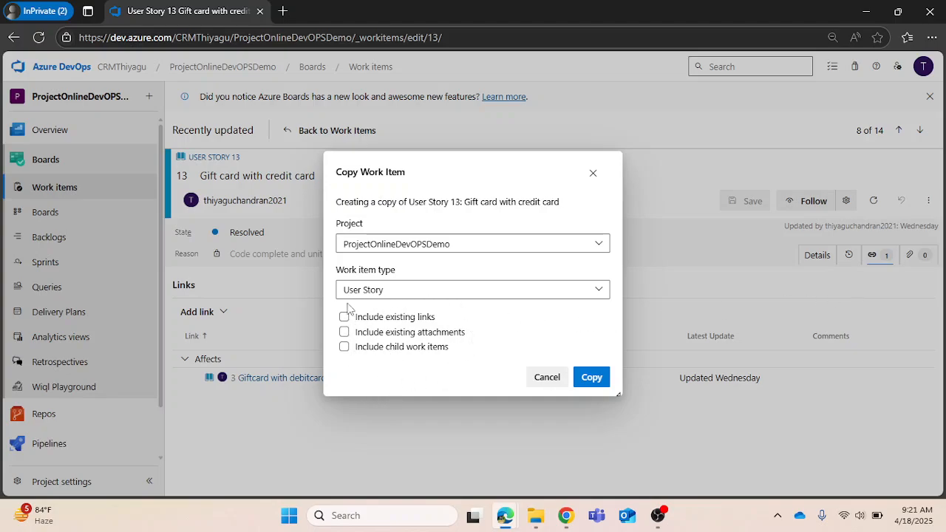
{"action": "mouse_move", "coordinate": [473, 366]}
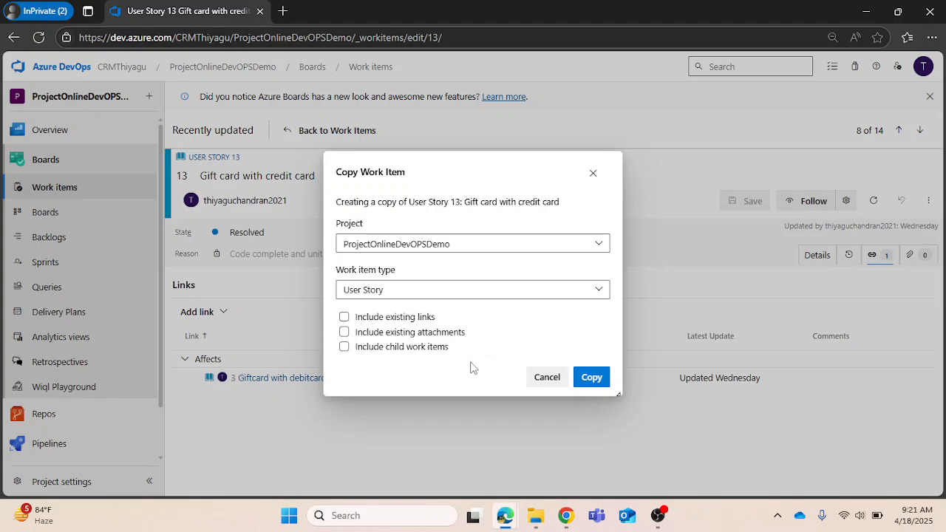
{"action": "mouse_move", "coordinate": [434, 337]}
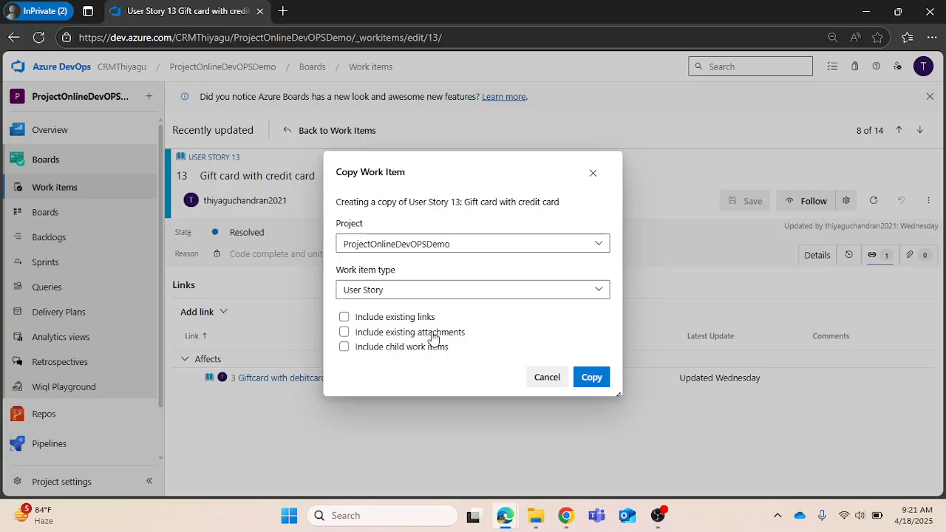
{"action": "mouse_move", "coordinate": [921, 270]}
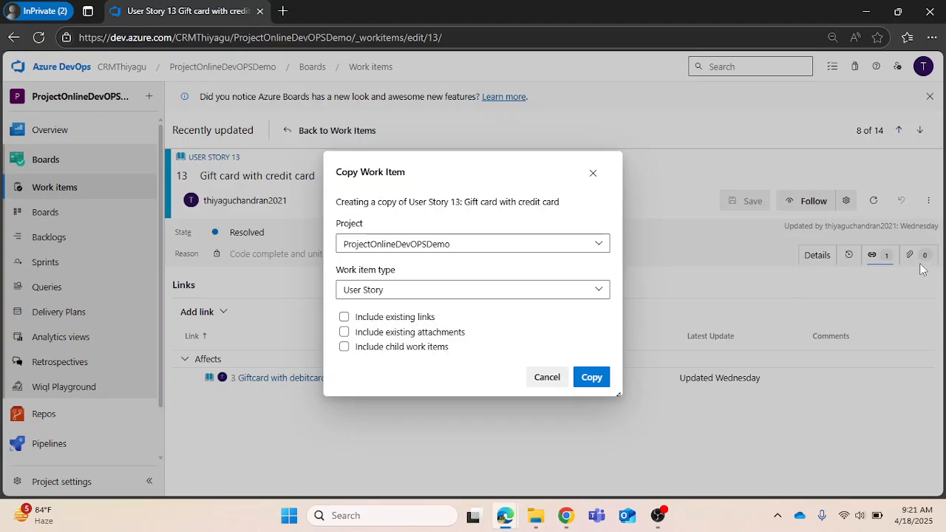
{"action": "mouse_move", "coordinate": [383, 380]}
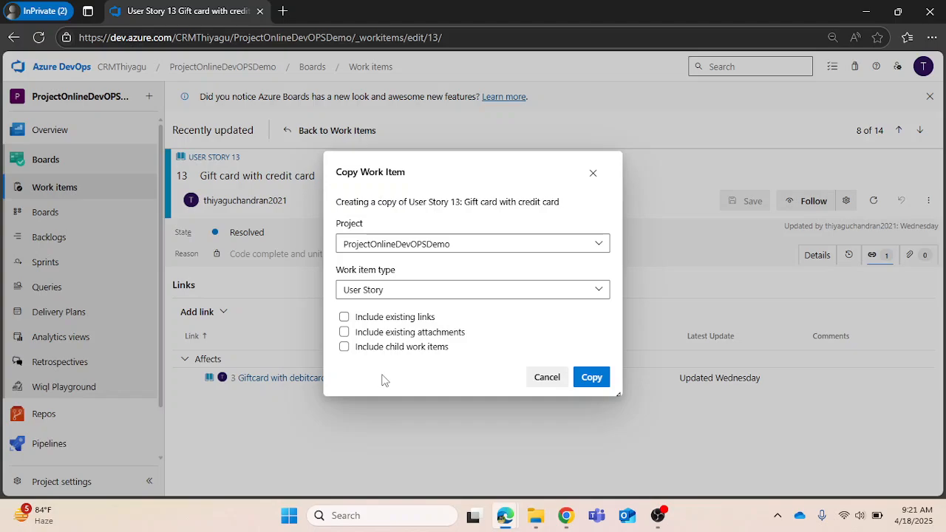
{"action": "mouse_move", "coordinate": [475, 376]}
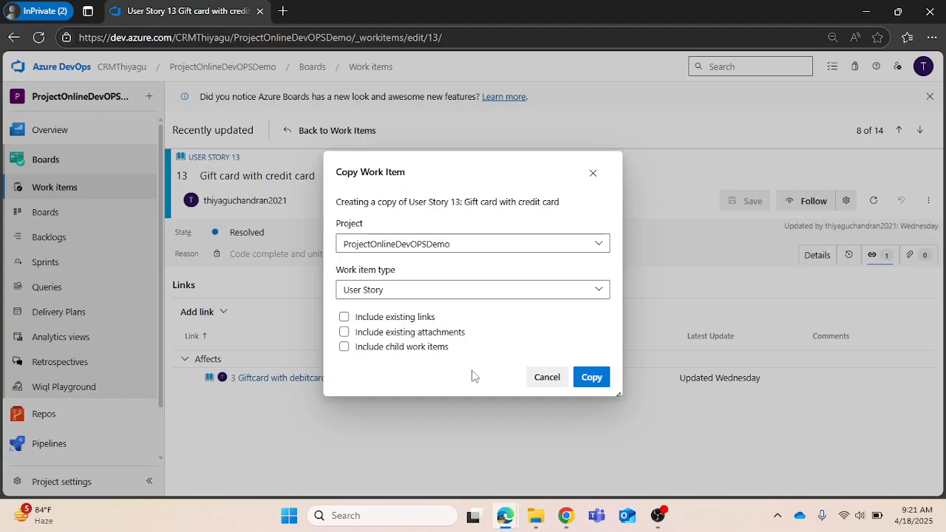
{"action": "mouse_move", "coordinate": [591, 377]}
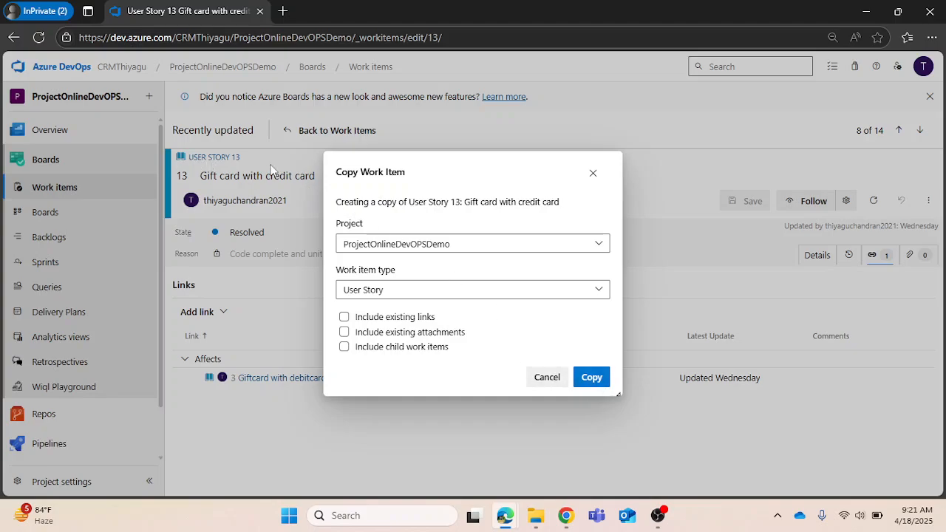
{"action": "mouse_move", "coordinate": [196, 156]}
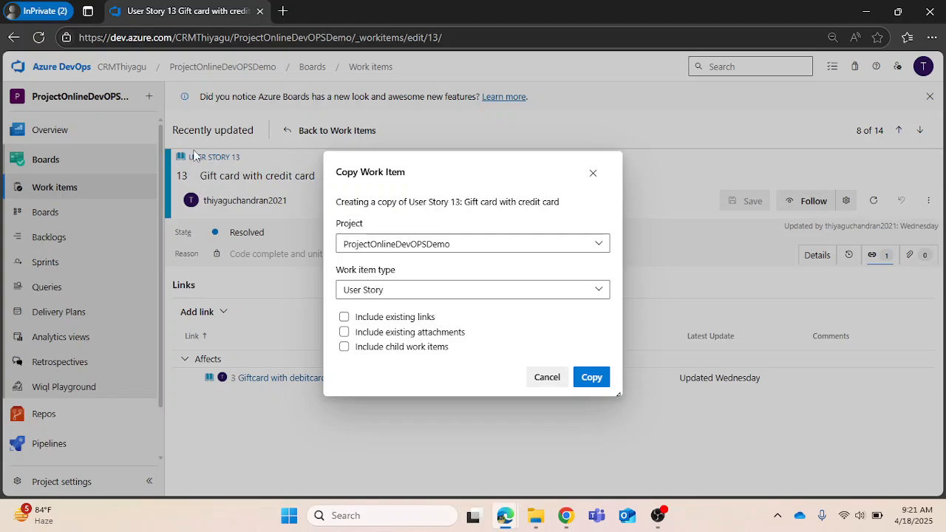
{"action": "mouse_move", "coordinate": [397, 316]}
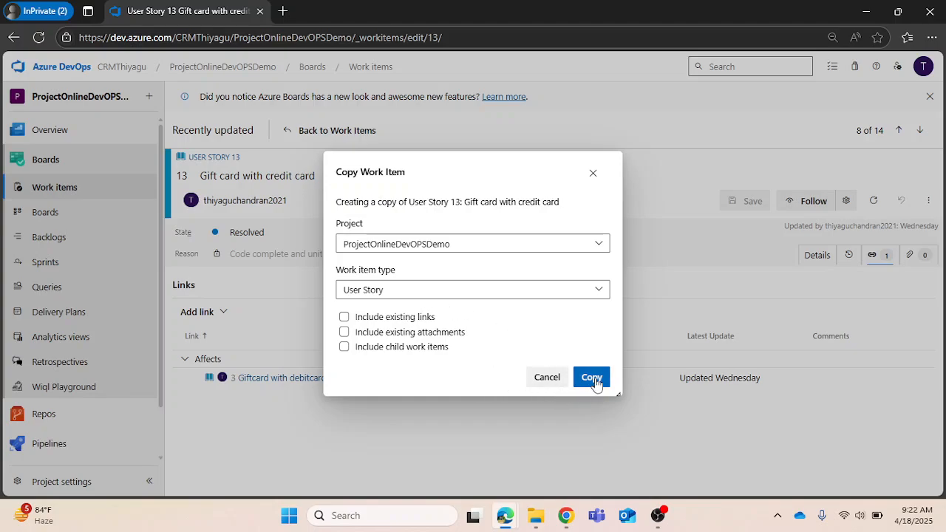
- Copy User Story 13 into an unsaved story 'Gift card with credit card - Copy' and review it
{"action": "left_click", "coordinate": [592, 377]}
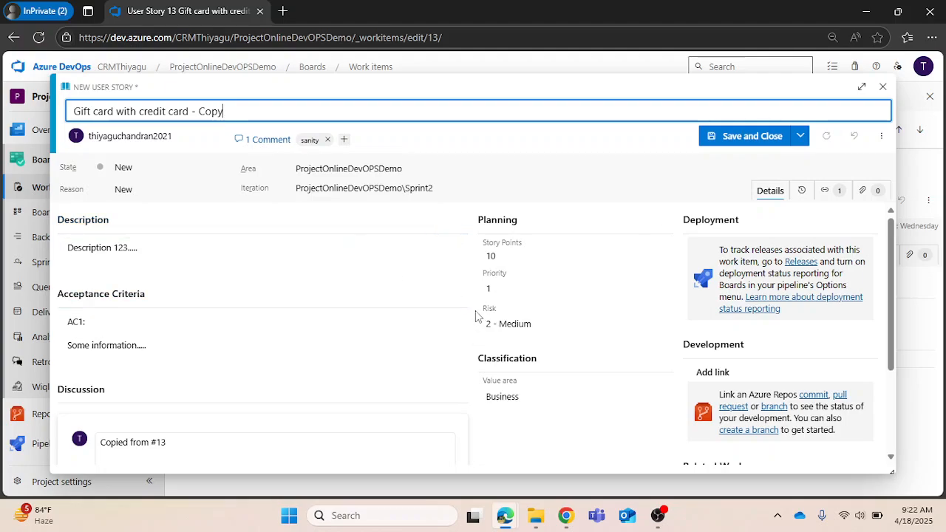
{"action": "scroll", "scroll_direction": "down", "scroll_amount": 3}
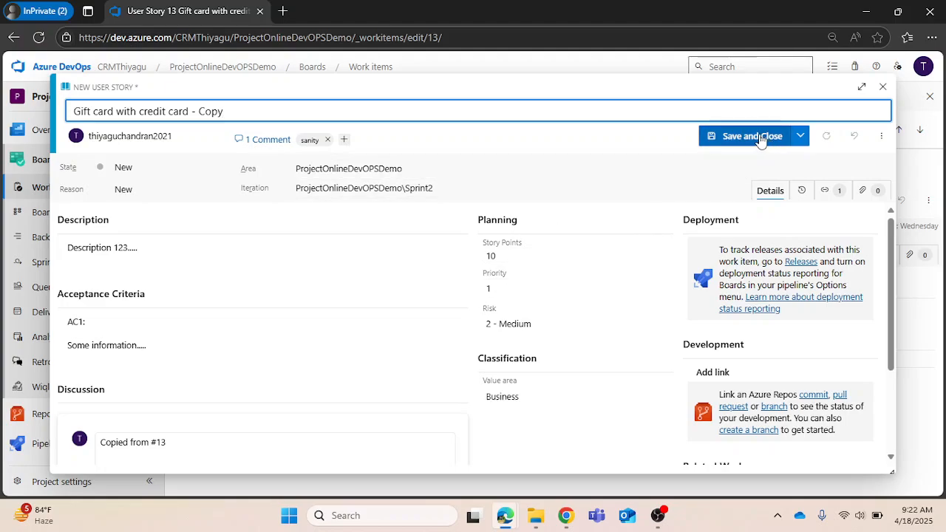
{"action": "mouse_move", "coordinate": [775, 156]}
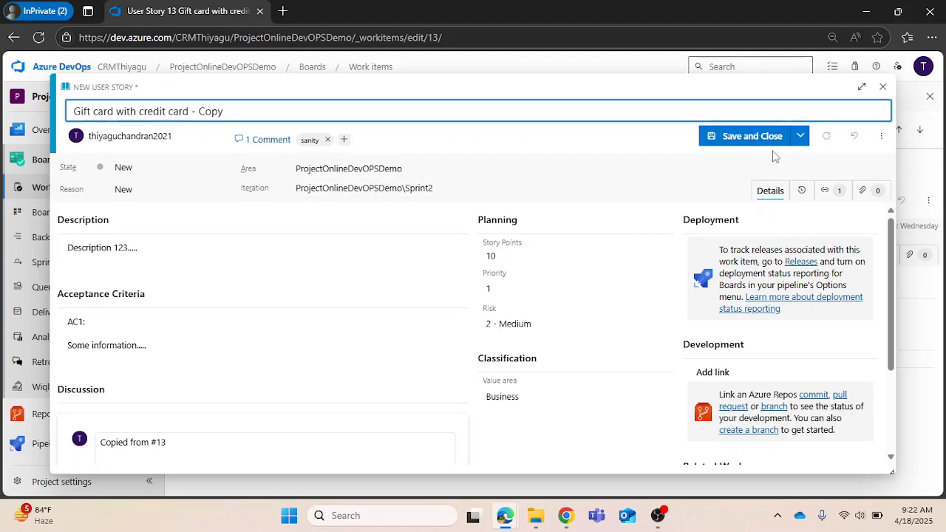
{"action": "left_click", "coordinate": [348, 169]}
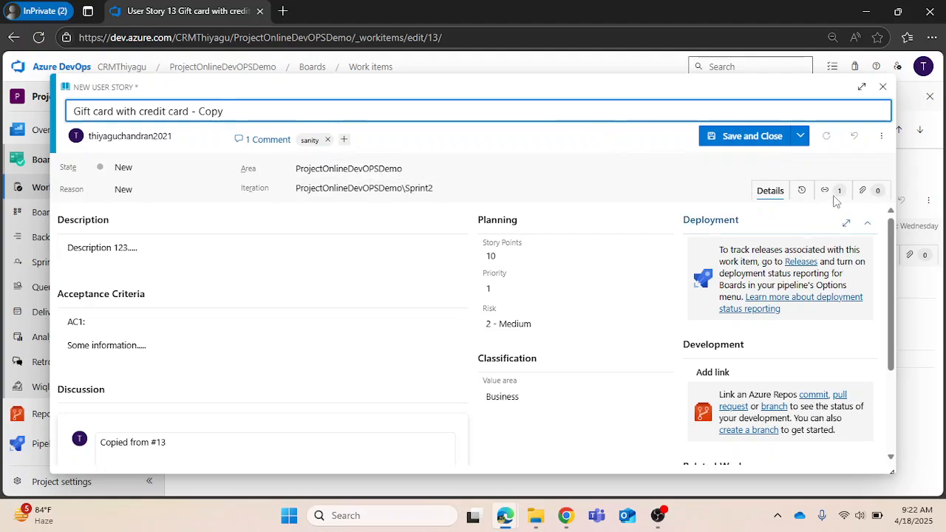
{"action": "mouse_move", "coordinate": [762, 140]}
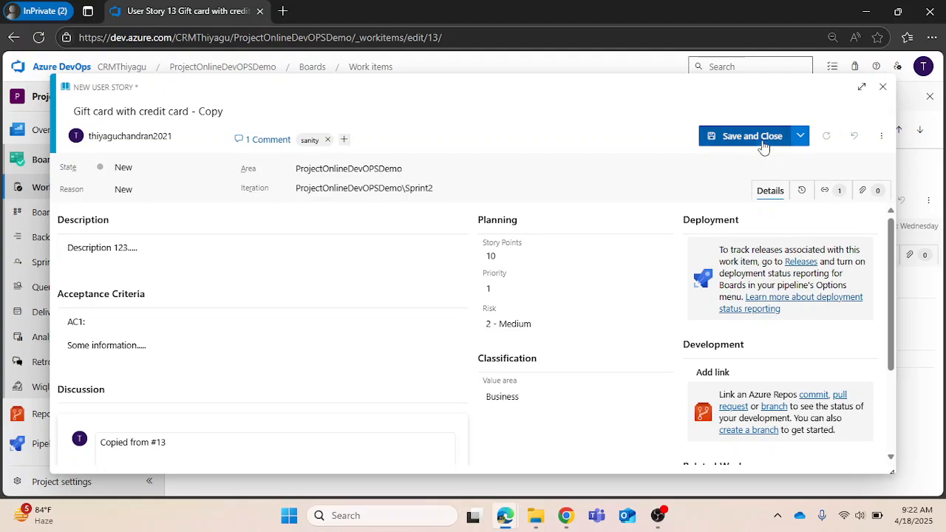
- Save the copy as User Story 55, open it from Links, then close it
{"action": "left_click", "coordinate": [743, 135]}
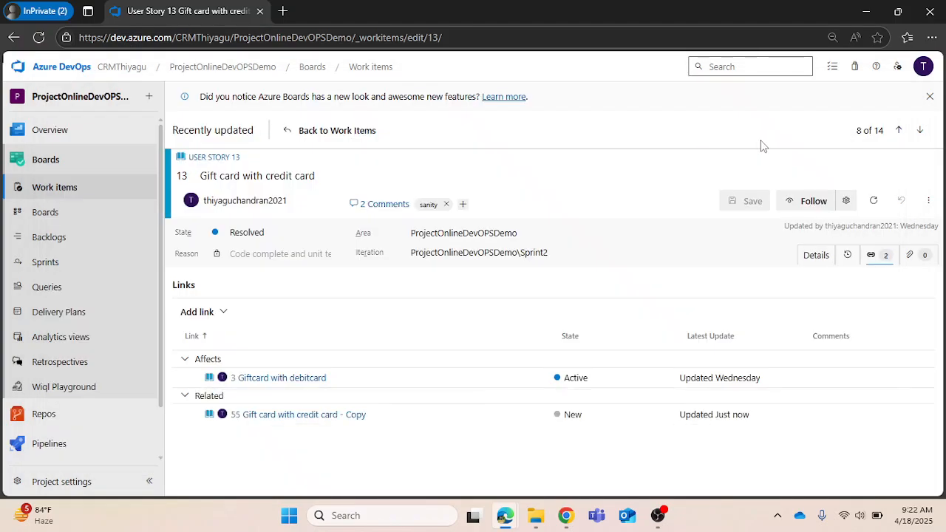
{"action": "mouse_move", "coordinate": [306, 415]}
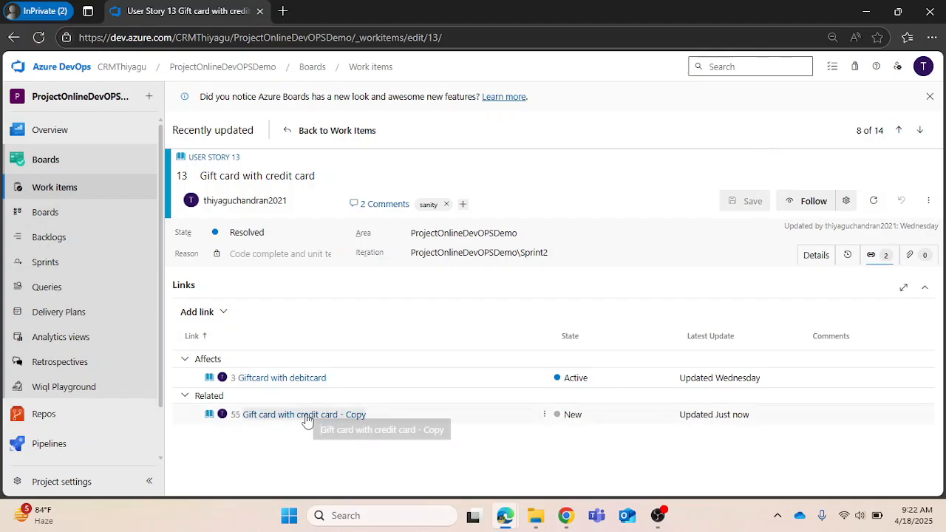
{"action": "left_click", "coordinate": [305, 414]}
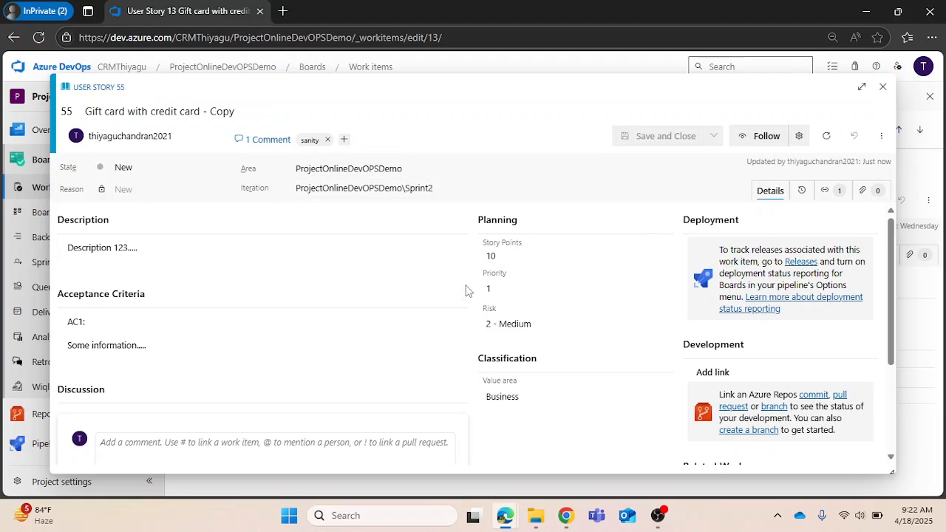
{"action": "mouse_move", "coordinate": [471, 281]}
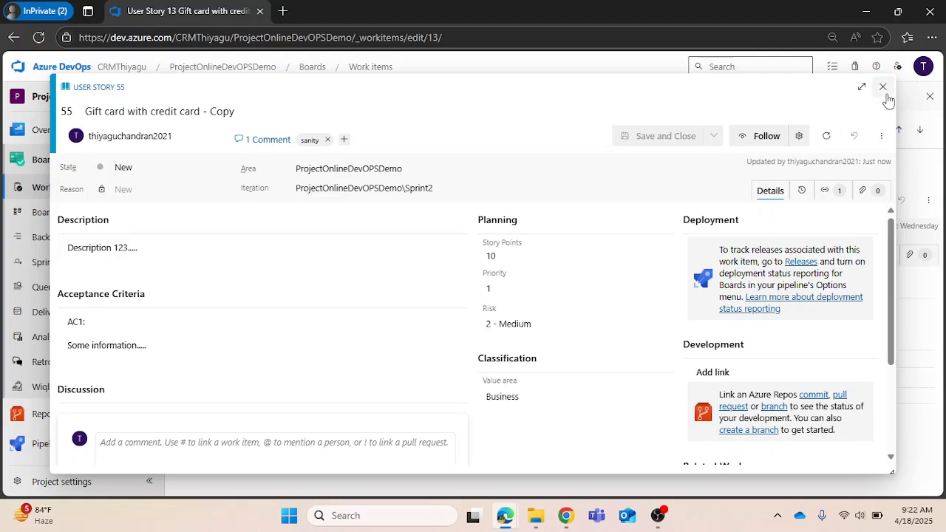
{"action": "left_click", "coordinate": [882, 88]}
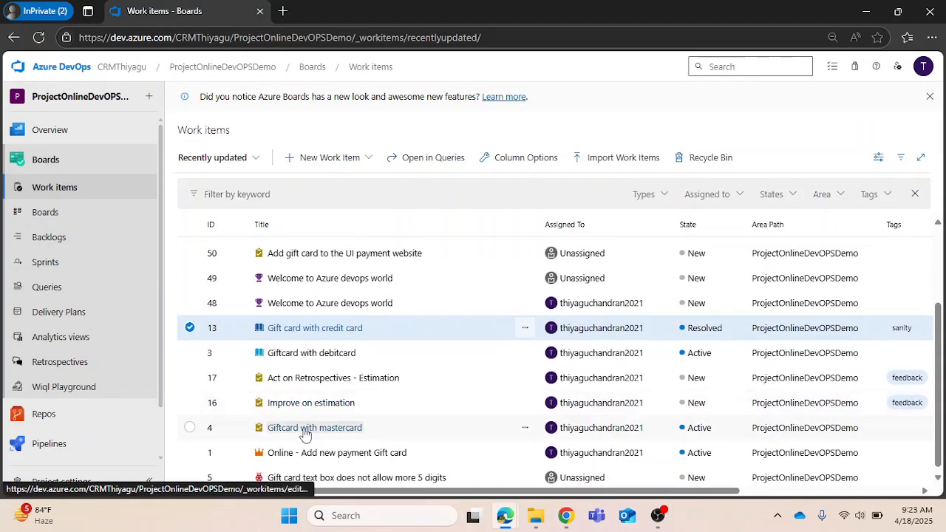
- Copy Task 4 'Giftcard with mastercard' as a Feature in ProjectOnlineDevOPSDemo
{"action": "left_click", "coordinate": [314, 427]}
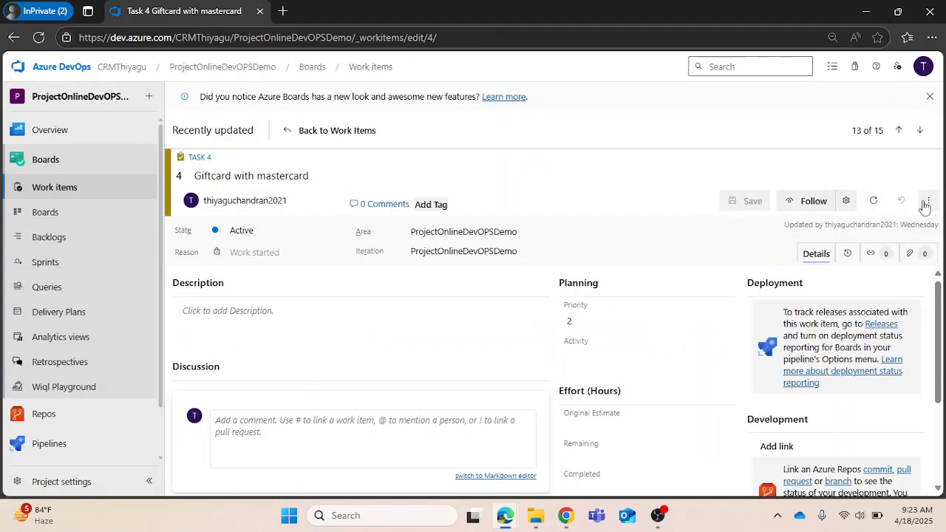
{"action": "left_click", "coordinate": [927, 200]}
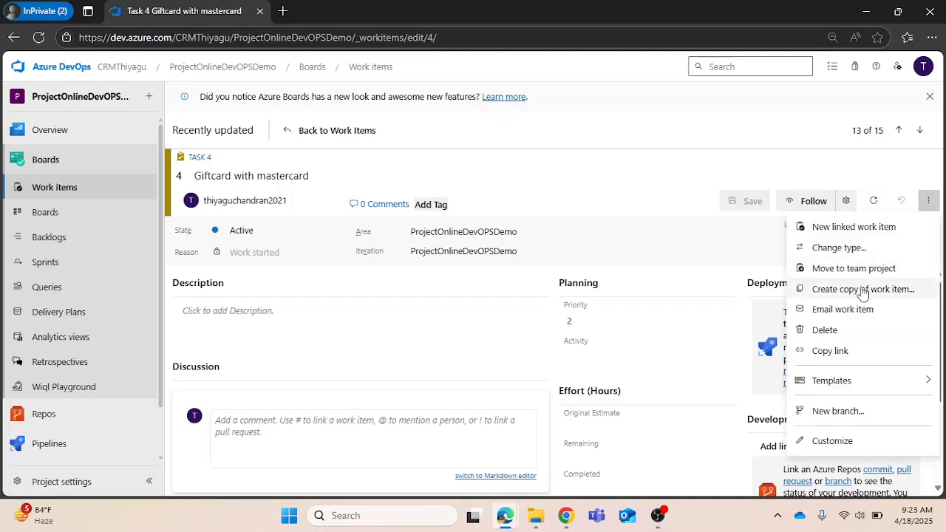
{"action": "left_click", "coordinate": [850, 289]}
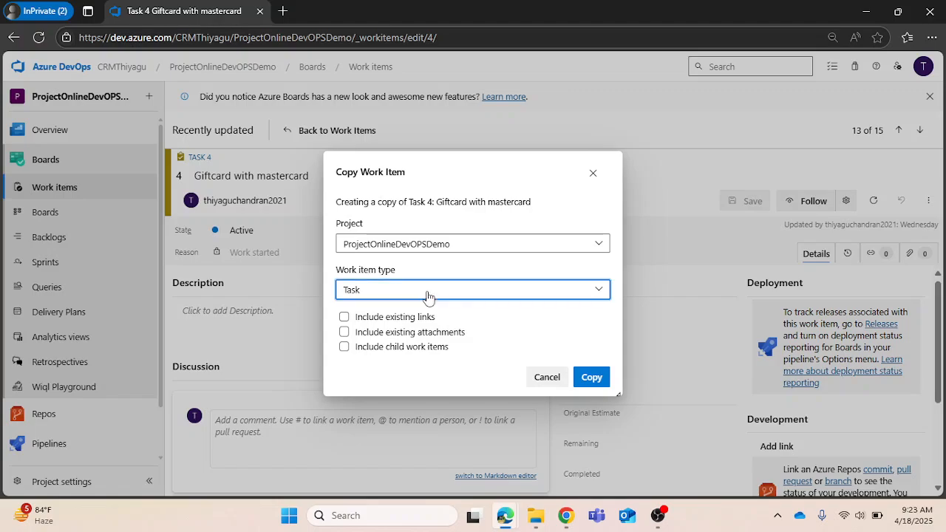
{"action": "left_click", "coordinate": [473, 290]}
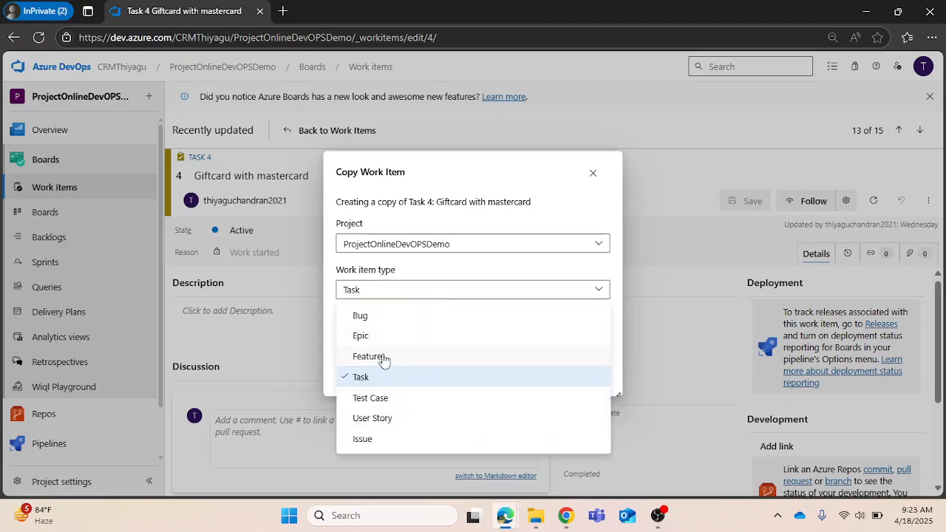
{"action": "left_click", "coordinate": [367, 357]}
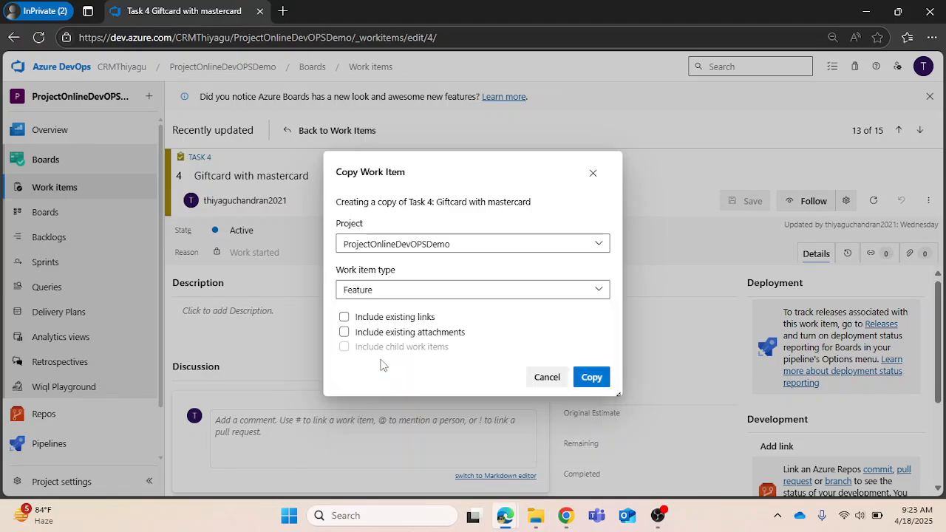
{"action": "mouse_move", "coordinate": [358, 350]}
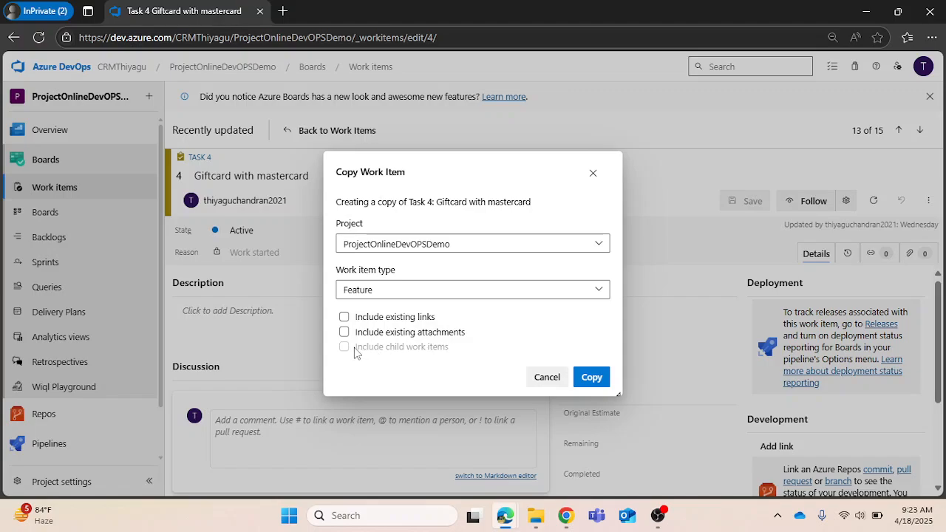
{"action": "mouse_move", "coordinate": [414, 364]}
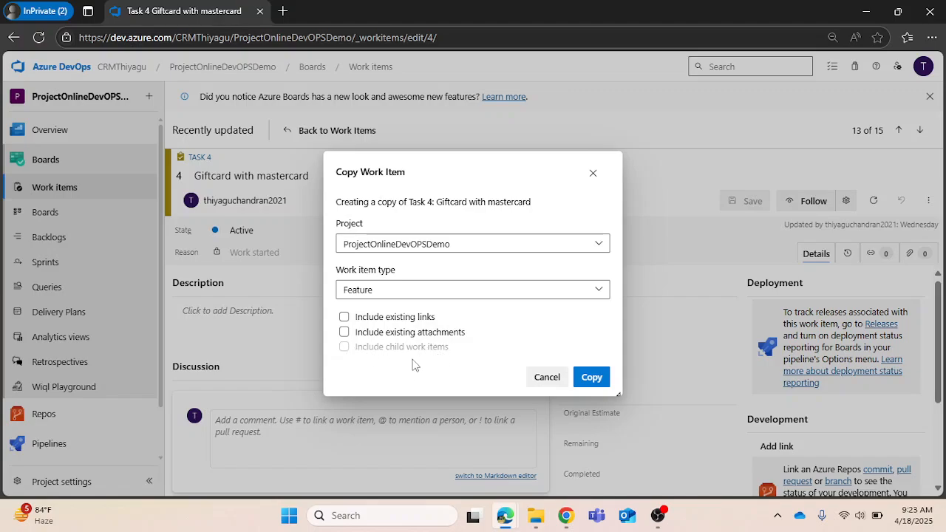
{"action": "mouse_move", "coordinate": [470, 363]}
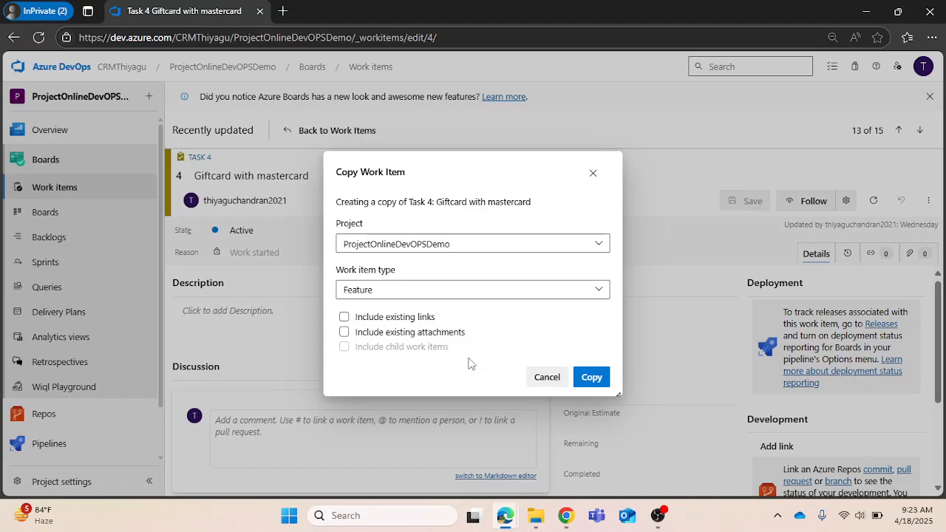
{"action": "mouse_move", "coordinate": [550, 353]}
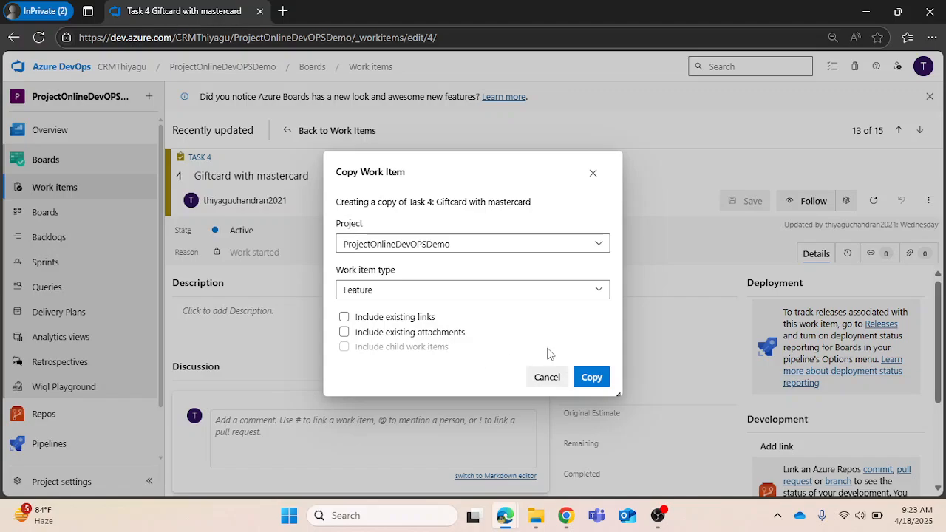
{"action": "left_click", "coordinate": [592, 377]}
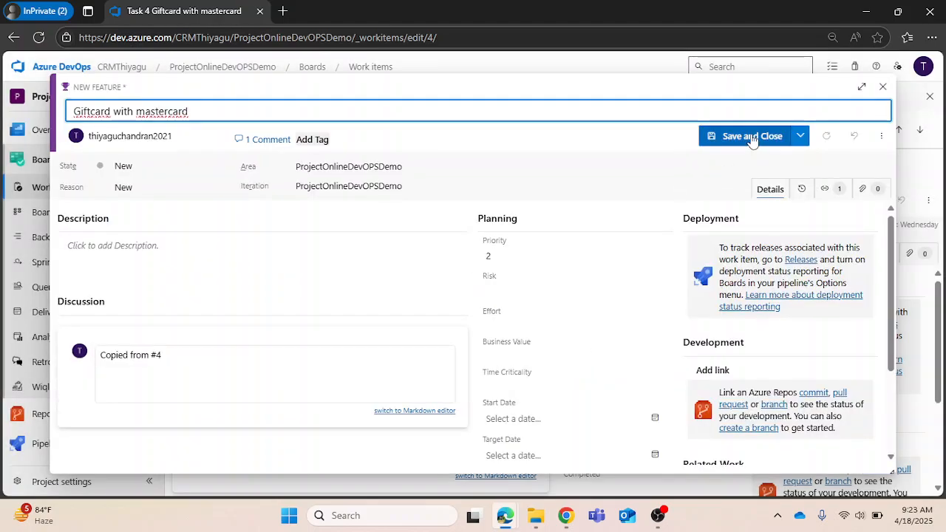
- Save the copied Feature and scroll the Work items list
{"action": "left_click", "coordinate": [754, 136]}
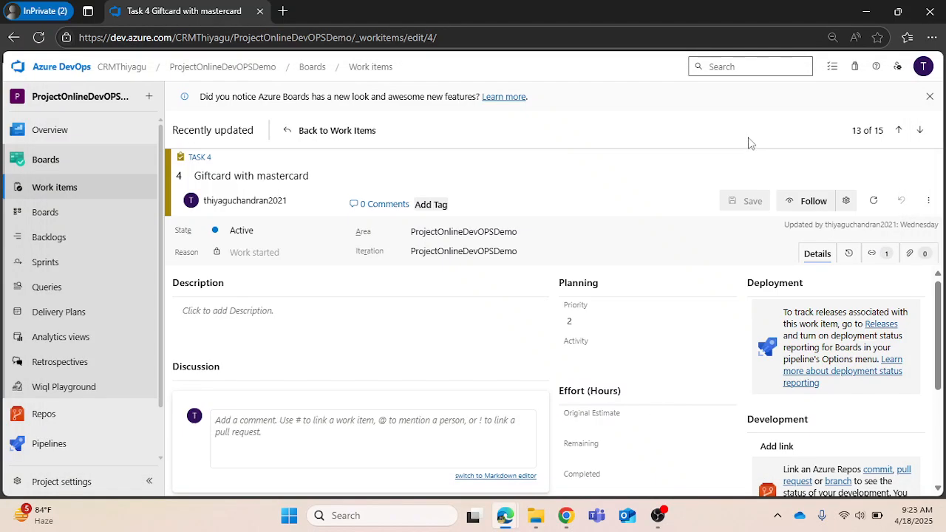
{"action": "scroll", "scroll_direction": "down", "scroll_amount": 3}
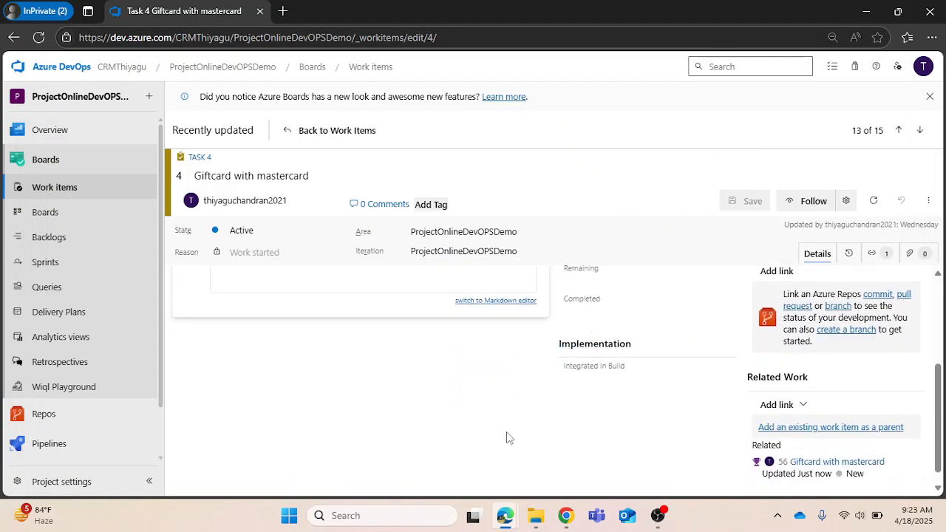
{"action": "scroll", "scroll_direction": "up", "scroll_amount": 3}
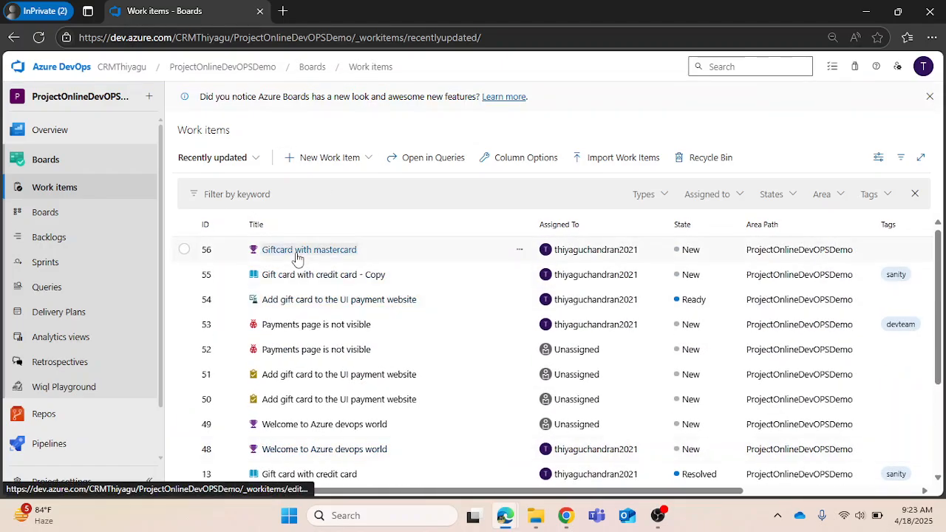
- Open Feature 56, edit its 'Copied from #4' comment, then discard the edit
{"action": "left_click", "coordinate": [309, 249]}
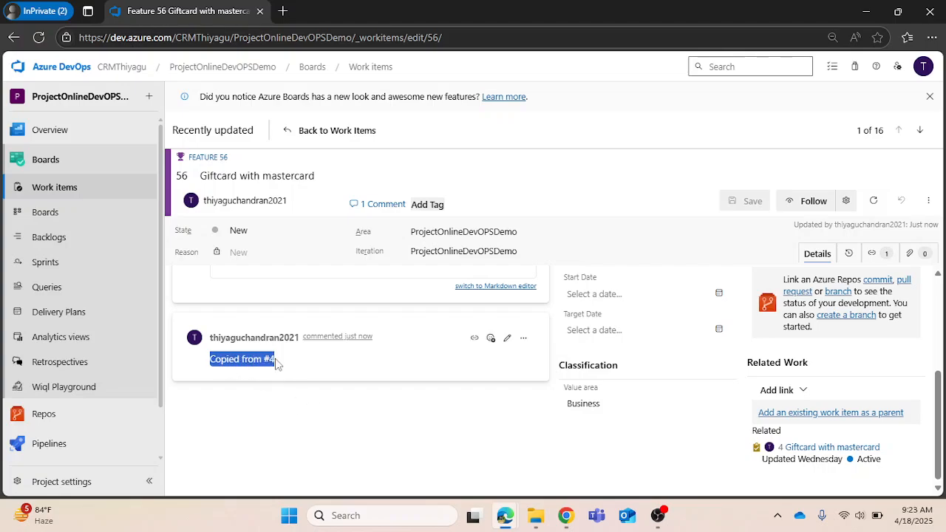
{"action": "left_click", "coordinate": [315, 407]}
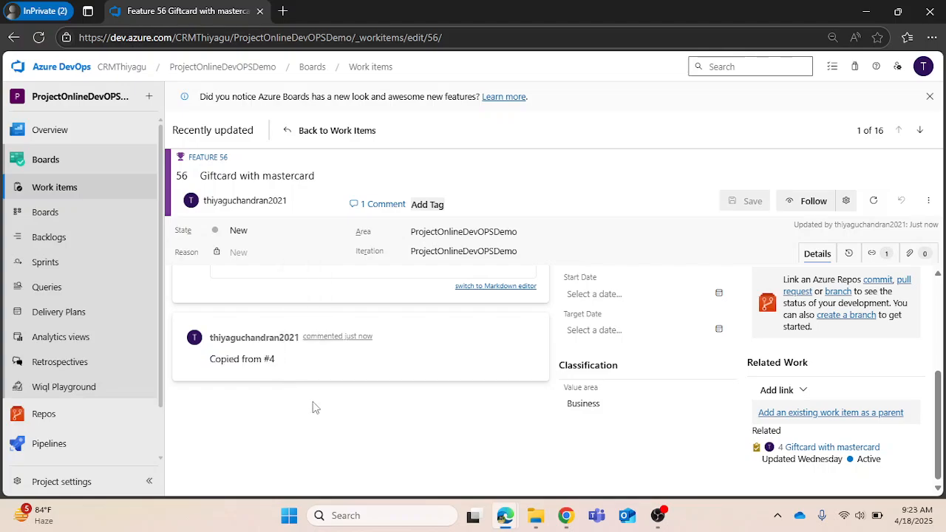
{"action": "left_click", "coordinate": [241, 359]}
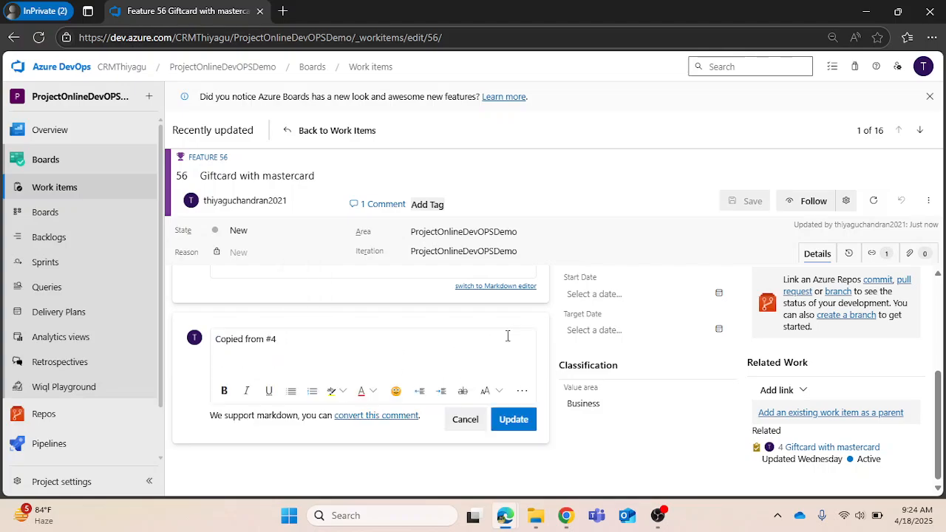
{"action": "mouse_move", "coordinate": [464, 419]}
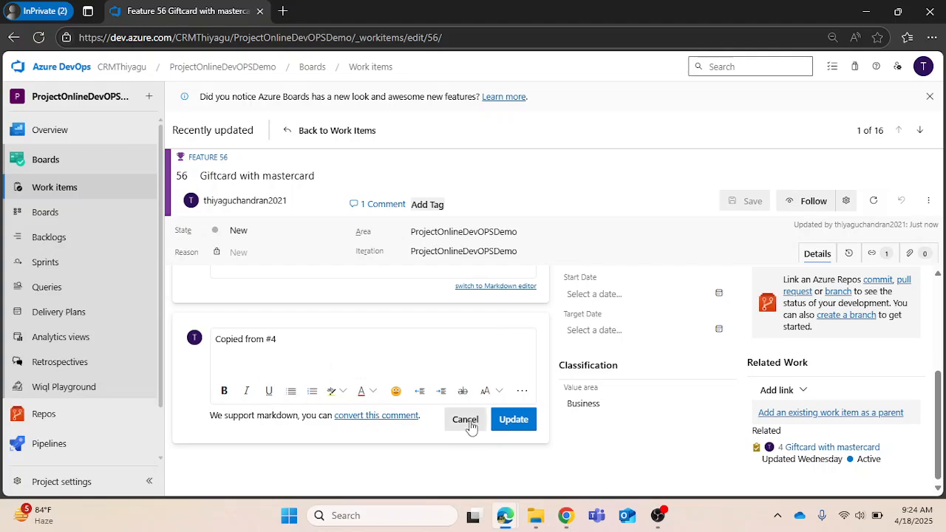
{"action": "left_click", "coordinate": [465, 419]}
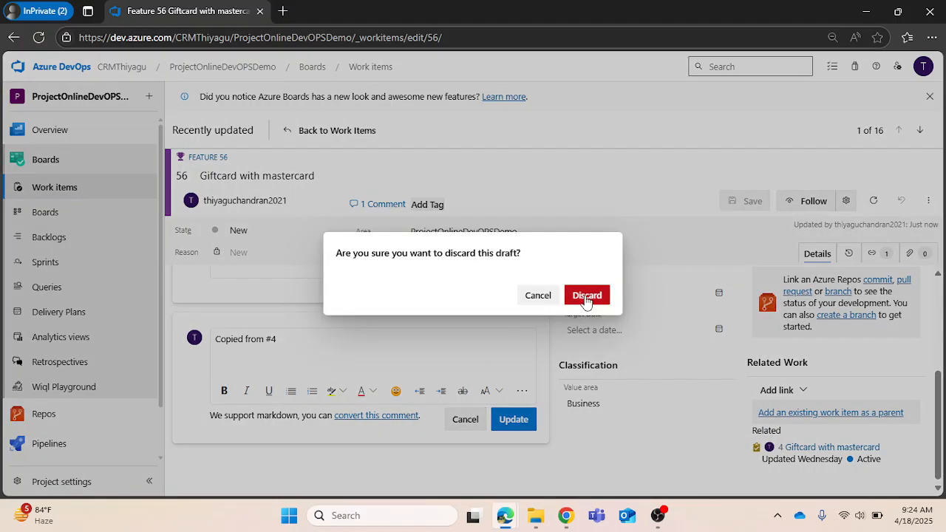
{"action": "left_click", "coordinate": [586, 295]}
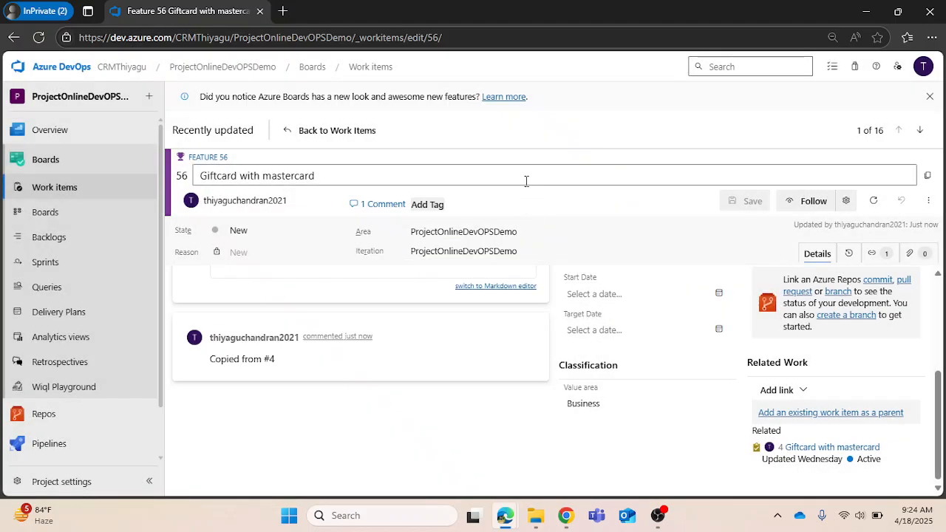
{"action": "mouse_move", "coordinate": [345, 138]}
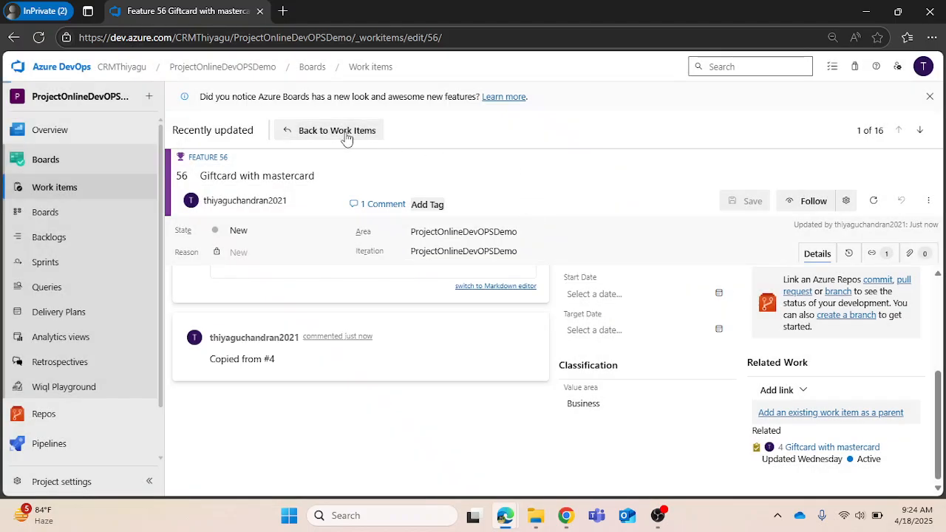
- Open Bug 53 'Payments page is not visible' and start copying it
{"action": "left_click", "coordinate": [338, 130]}
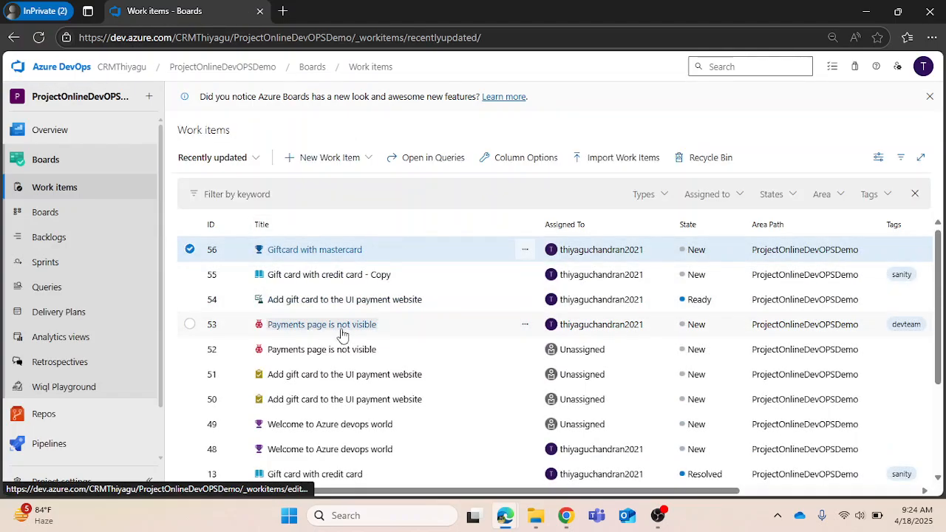
{"action": "left_click", "coordinate": [321, 325]}
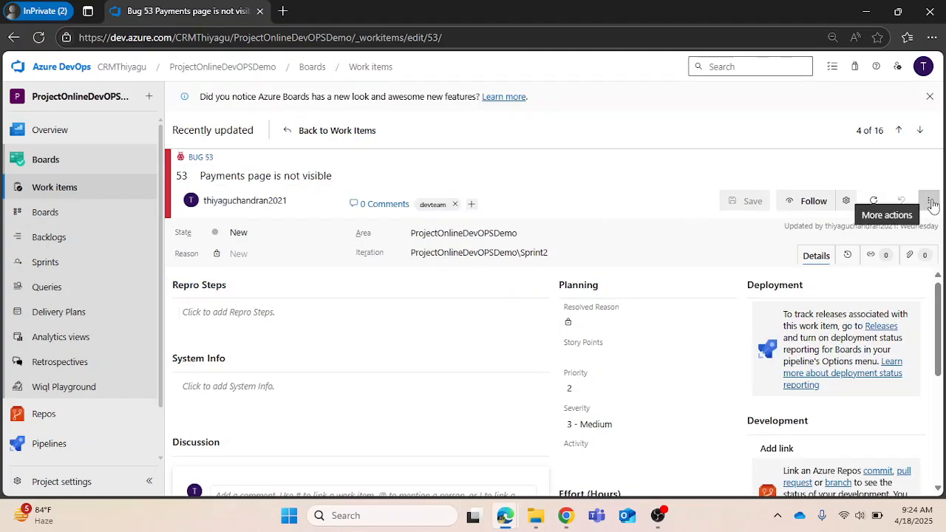
{"action": "left_click", "coordinate": [929, 200]}
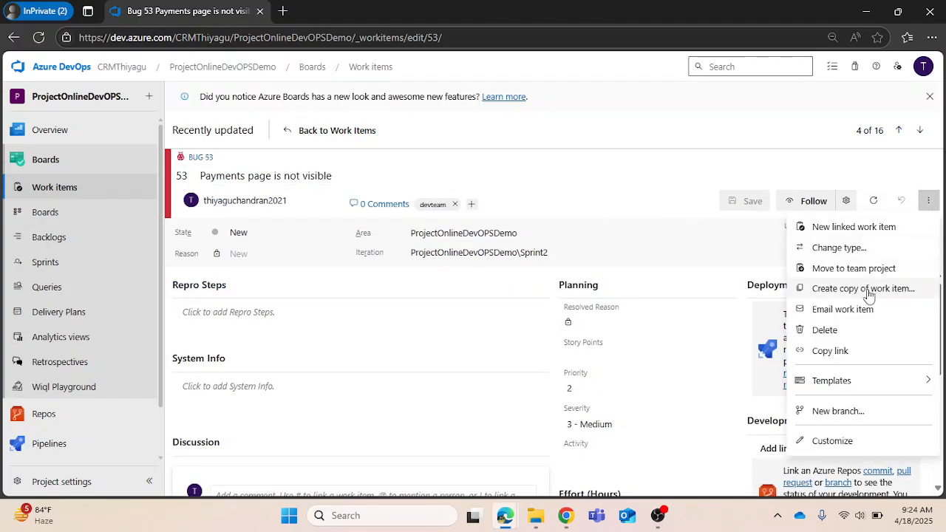
{"action": "left_click", "coordinate": [855, 289]}
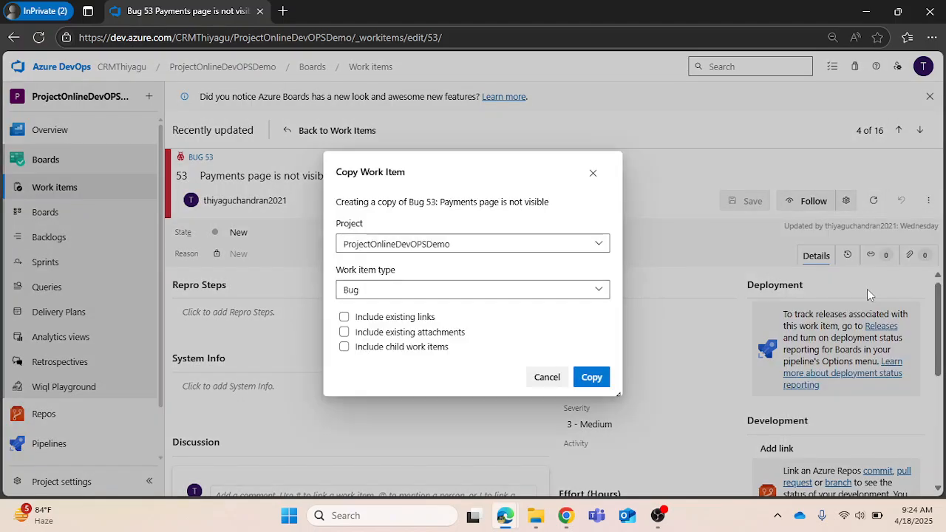
- Copy the bug into ProjectAzureDevops_Demo as an Issue
{"action": "left_click", "coordinate": [472, 243]}
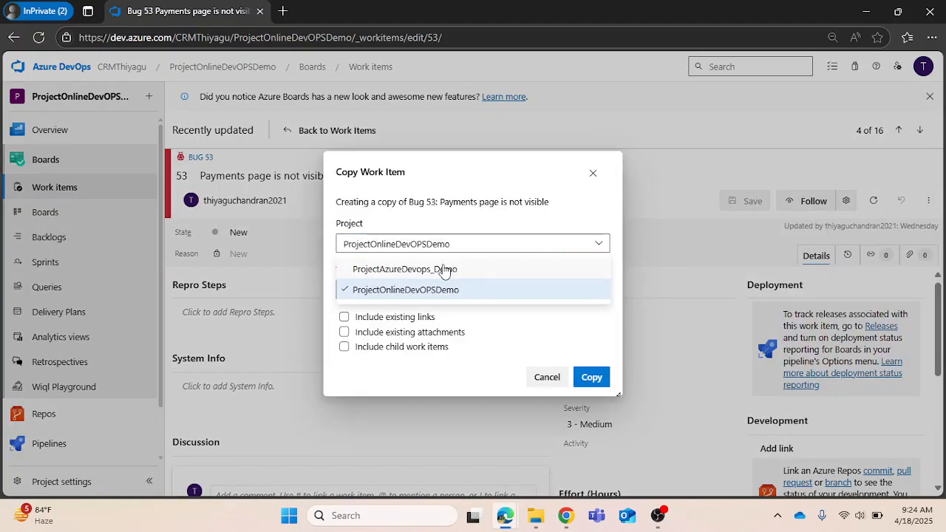
{"action": "left_click", "coordinate": [403, 269]}
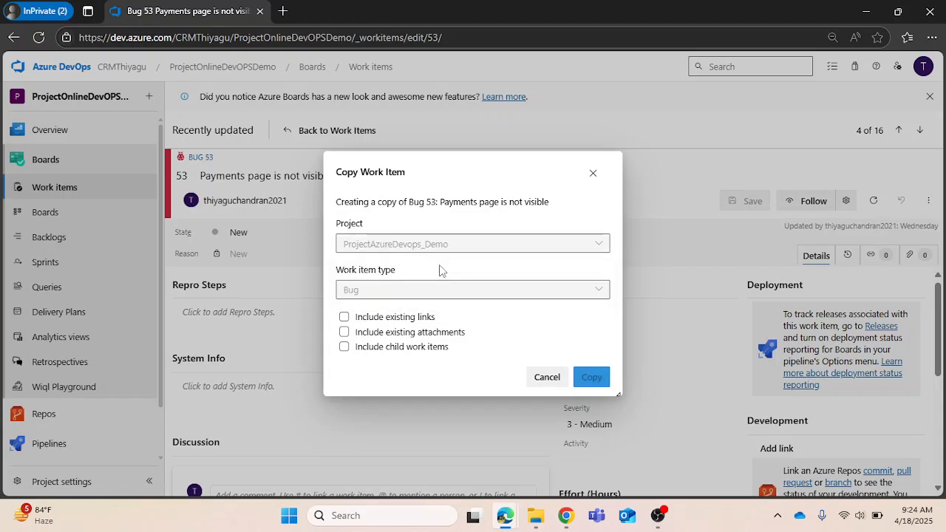
{"action": "left_click", "coordinate": [473, 290]}
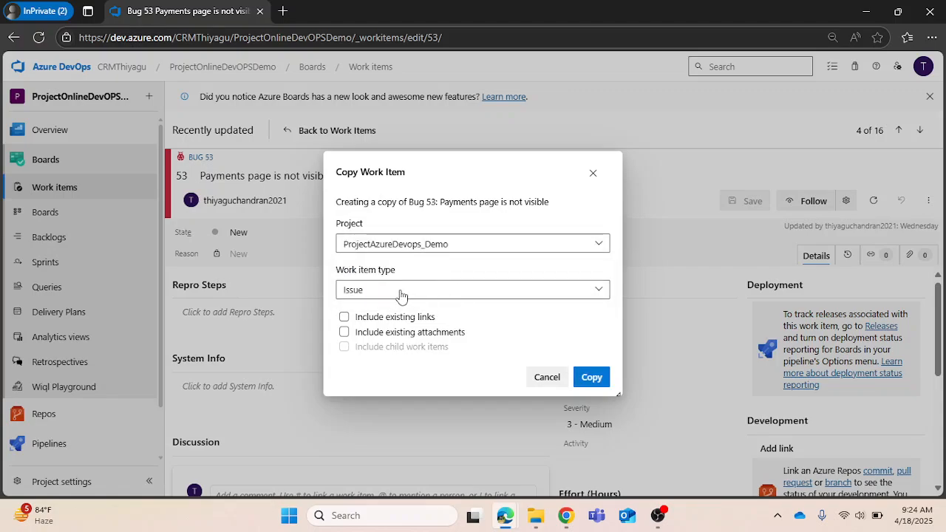
{"action": "left_click", "coordinate": [592, 377]}
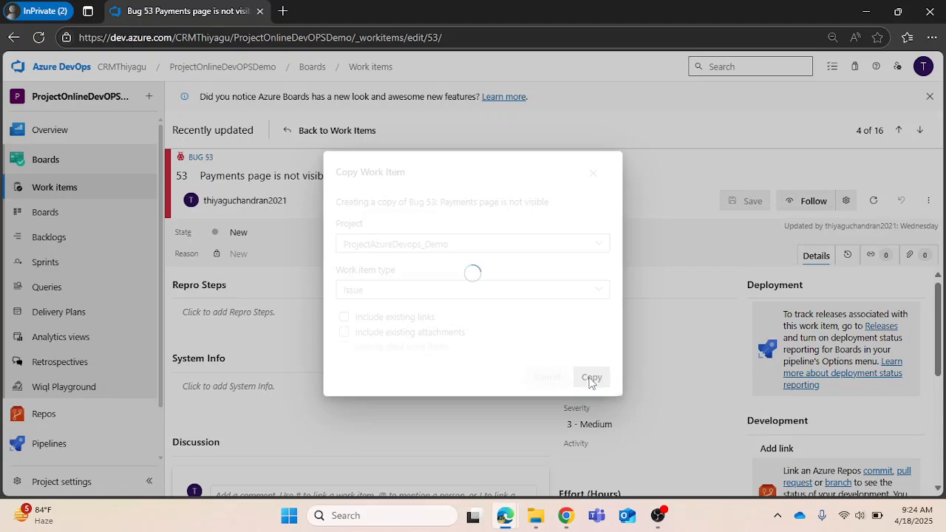
{"action": "left_click", "coordinate": [591, 377]}
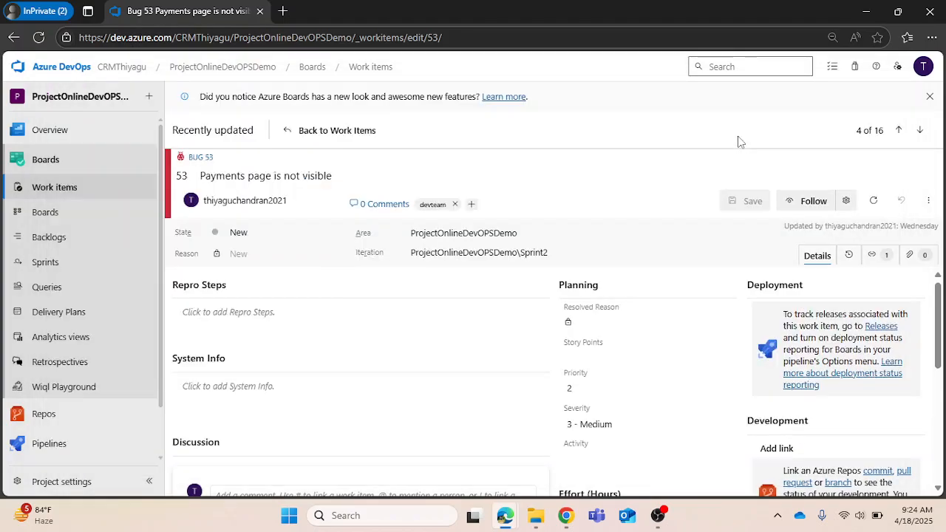
{"action": "mouse_move", "coordinate": [125, 68]}
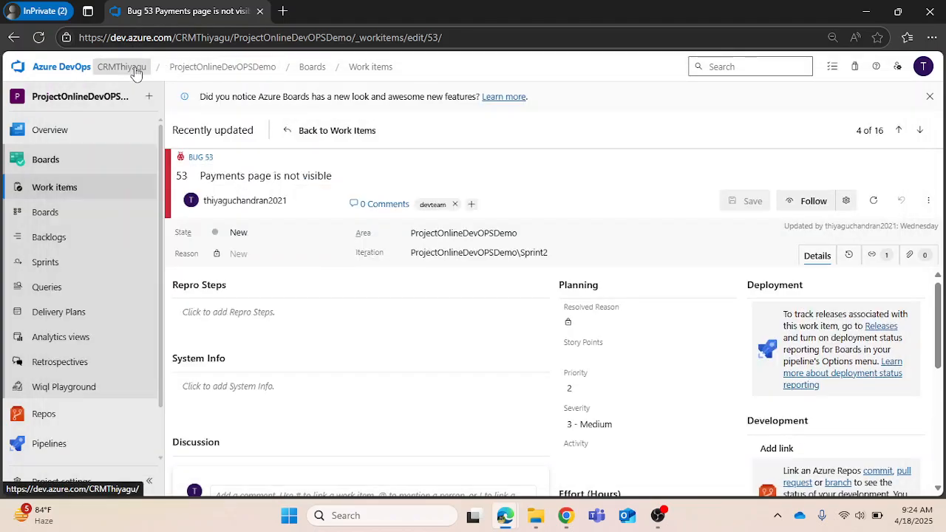
- Open Issue 57, "Payments page is not visible", from ProjectAzureDevops_Demo's work items list
{"action": "left_click", "coordinate": [121, 66]}
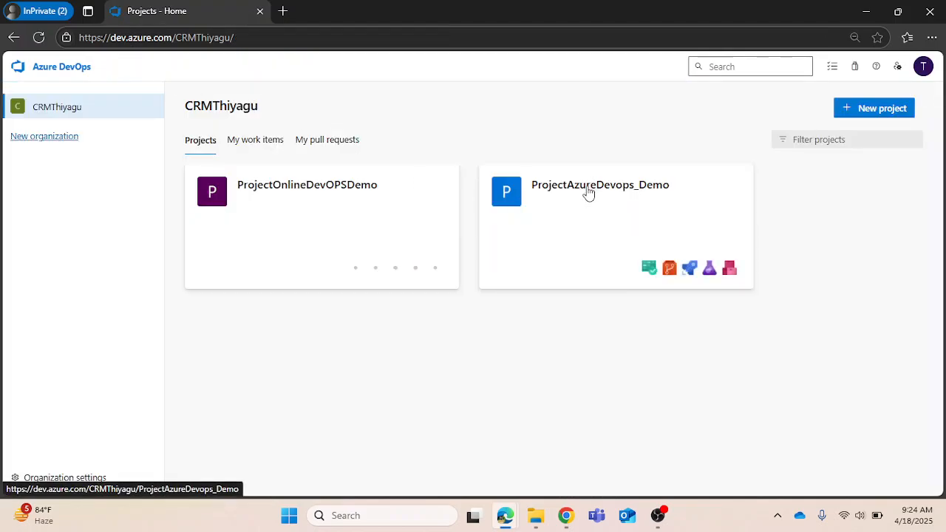
{"action": "left_click", "coordinate": [600, 185]}
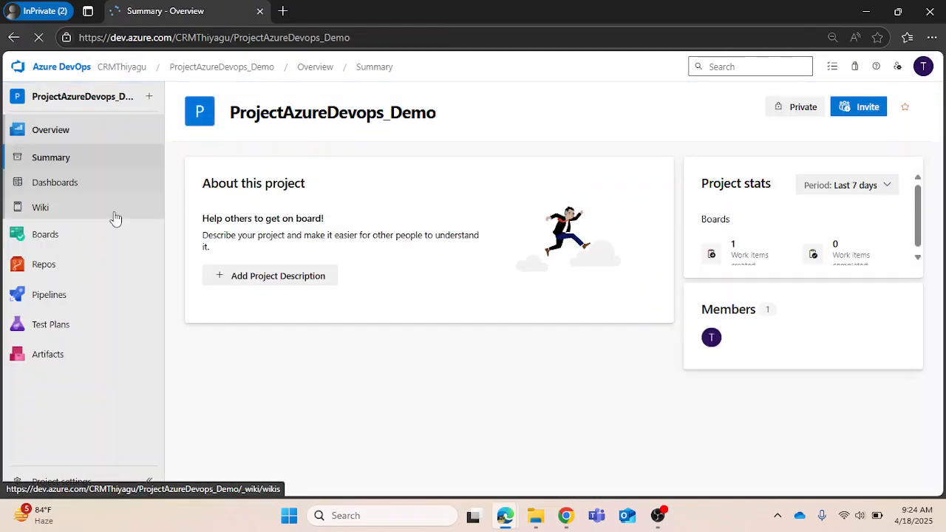
{"action": "left_click", "coordinate": [45, 234]}
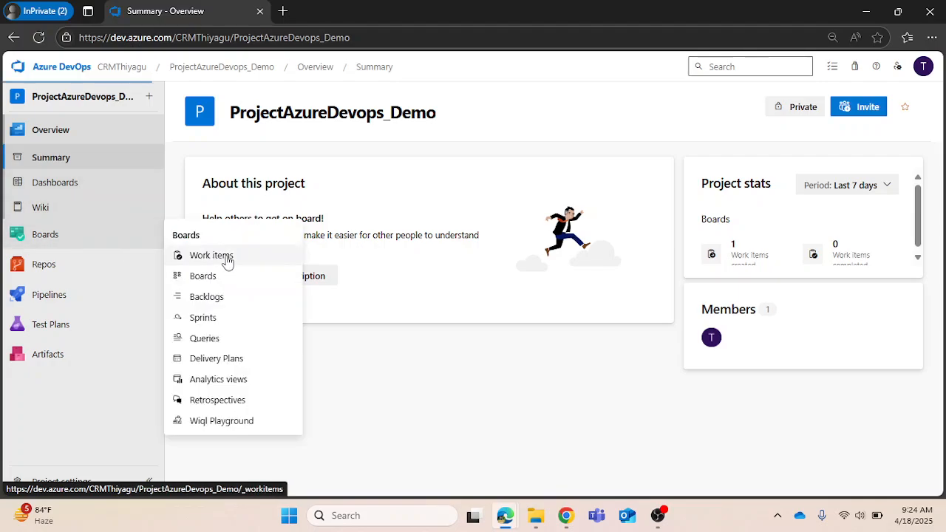
{"action": "left_click", "coordinate": [211, 255]}
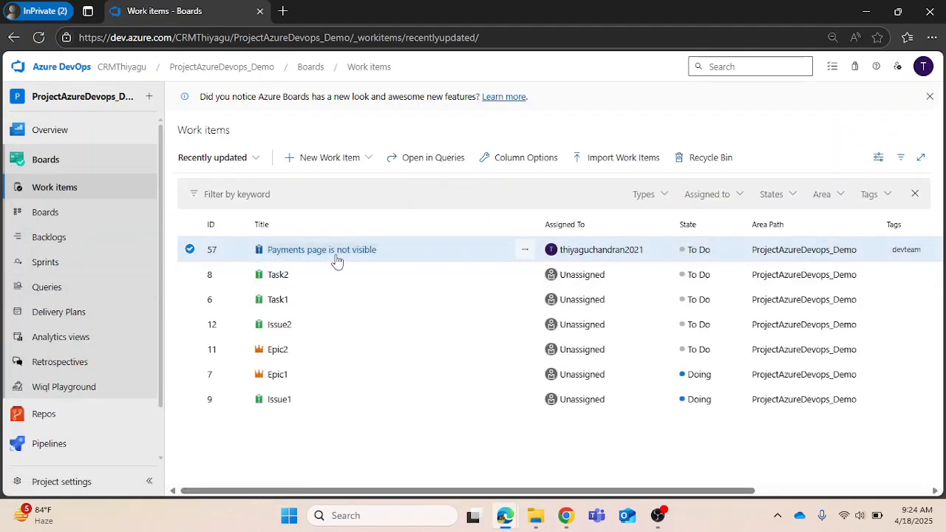
{"action": "left_click", "coordinate": [321, 249]}
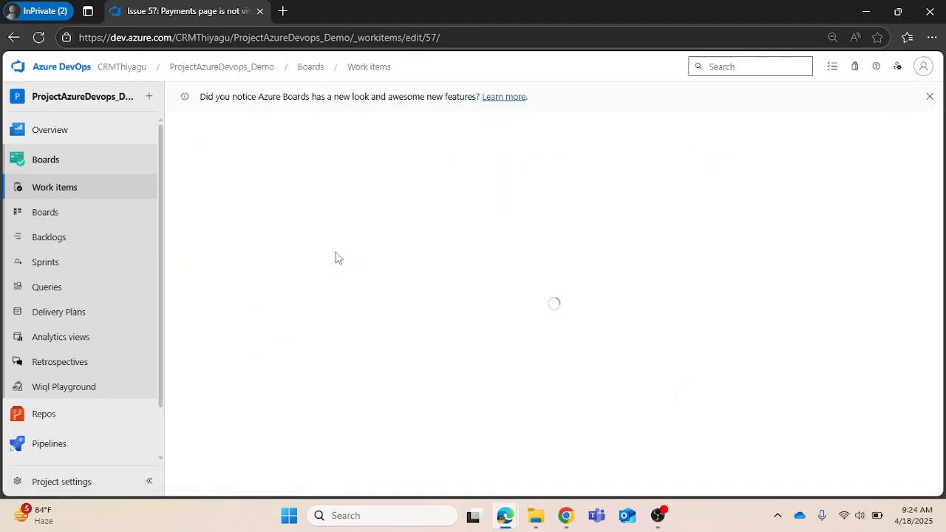